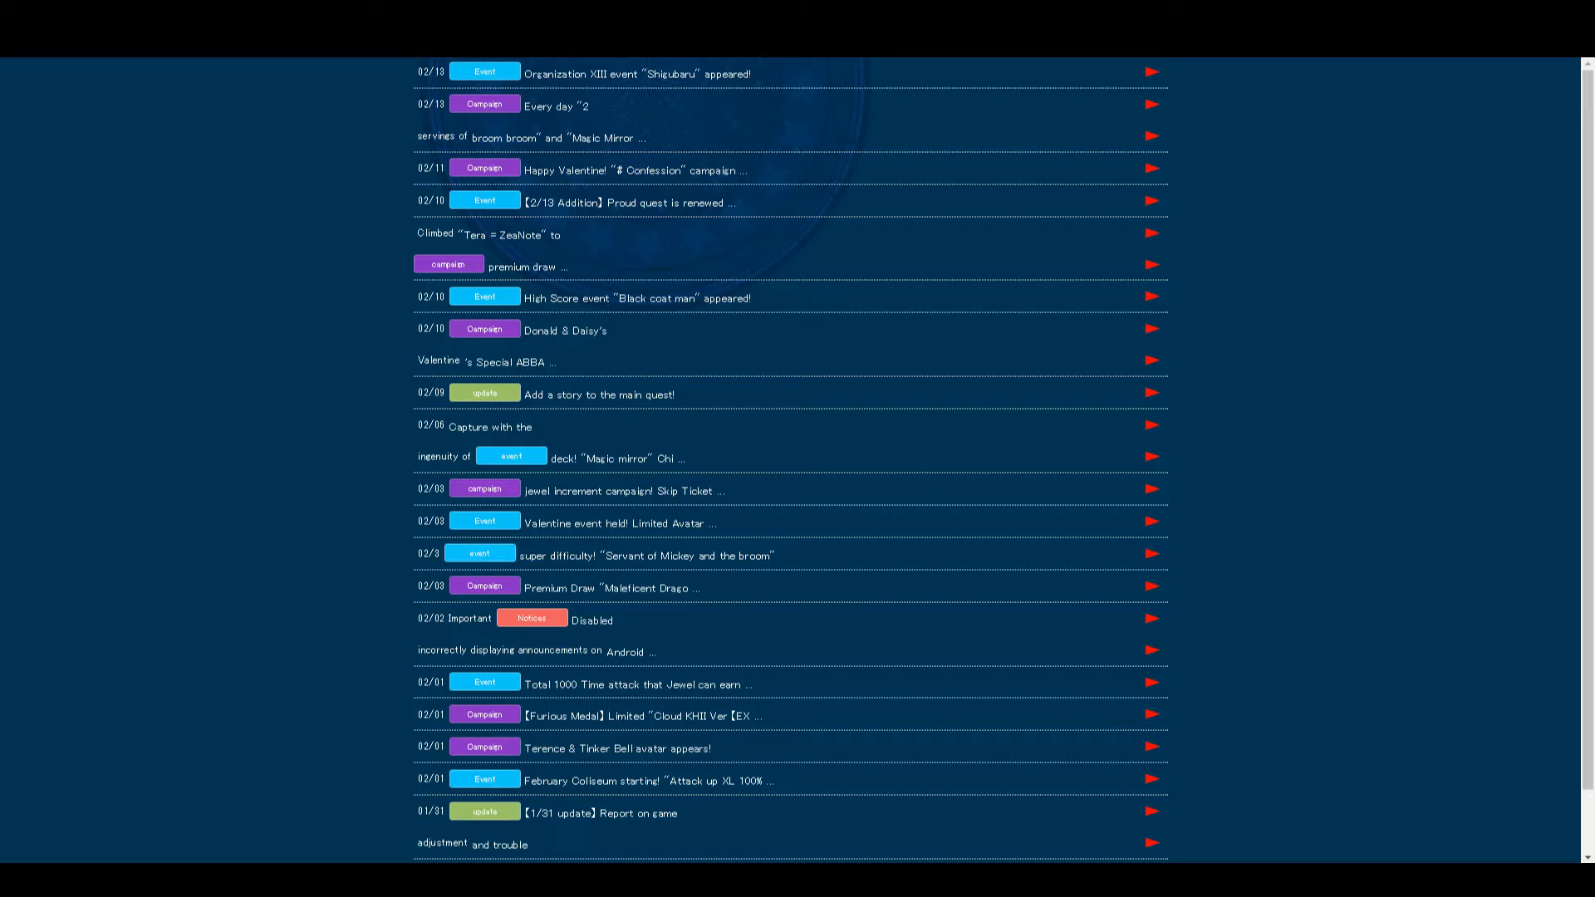
pyautogui.moveTo(419, 119)
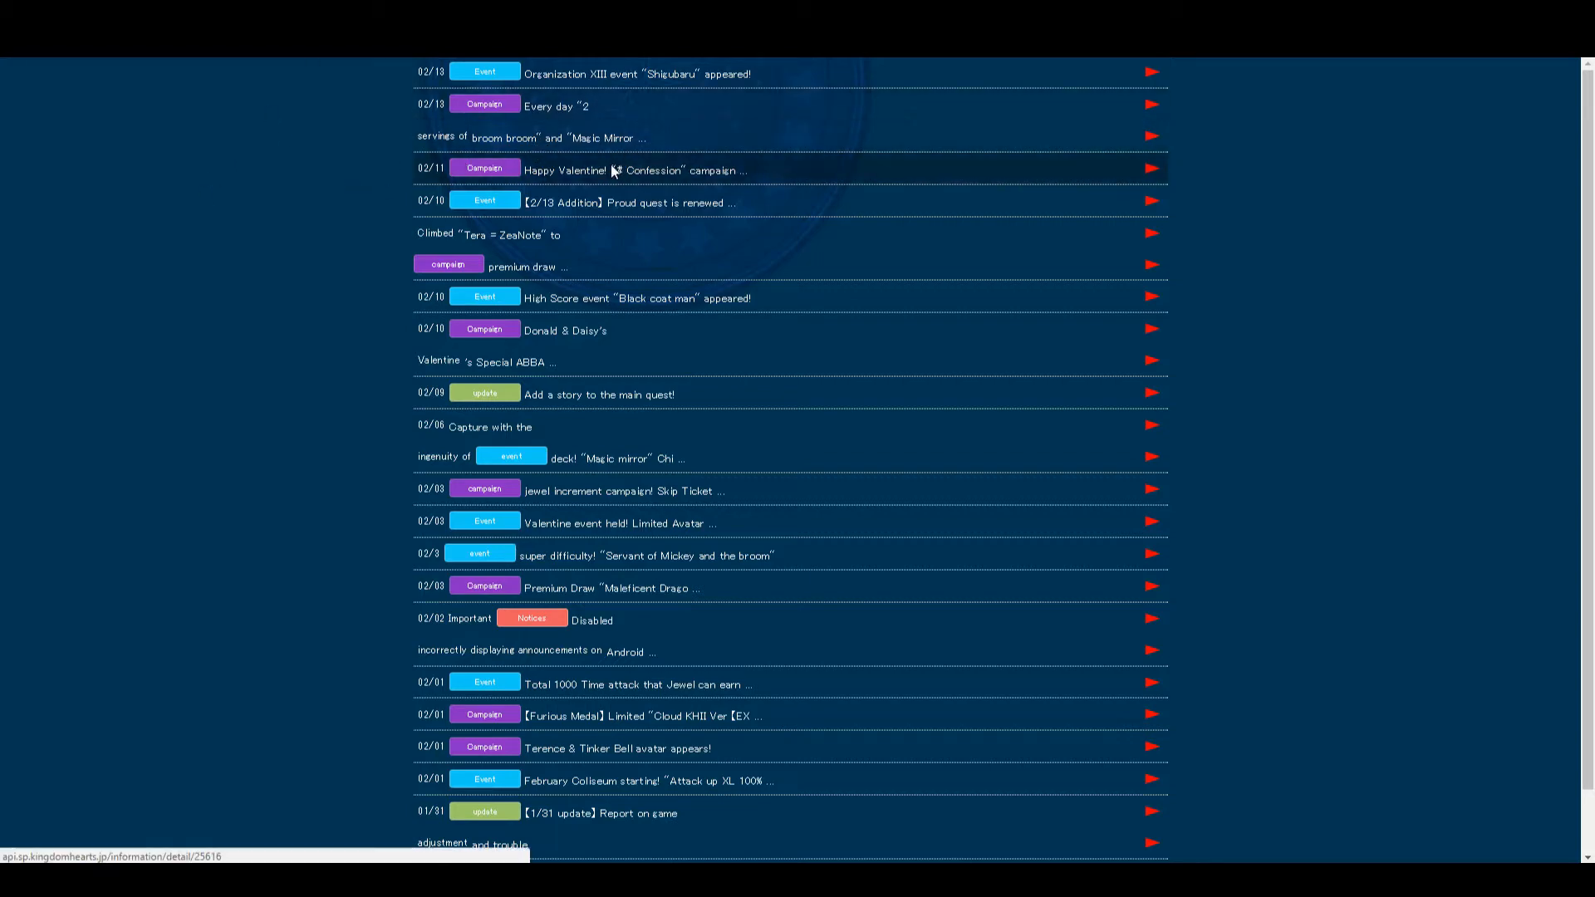
# Step: Read the Happy Valentine "# Confession" campaign article's participation details
pyautogui.click(631, 170)
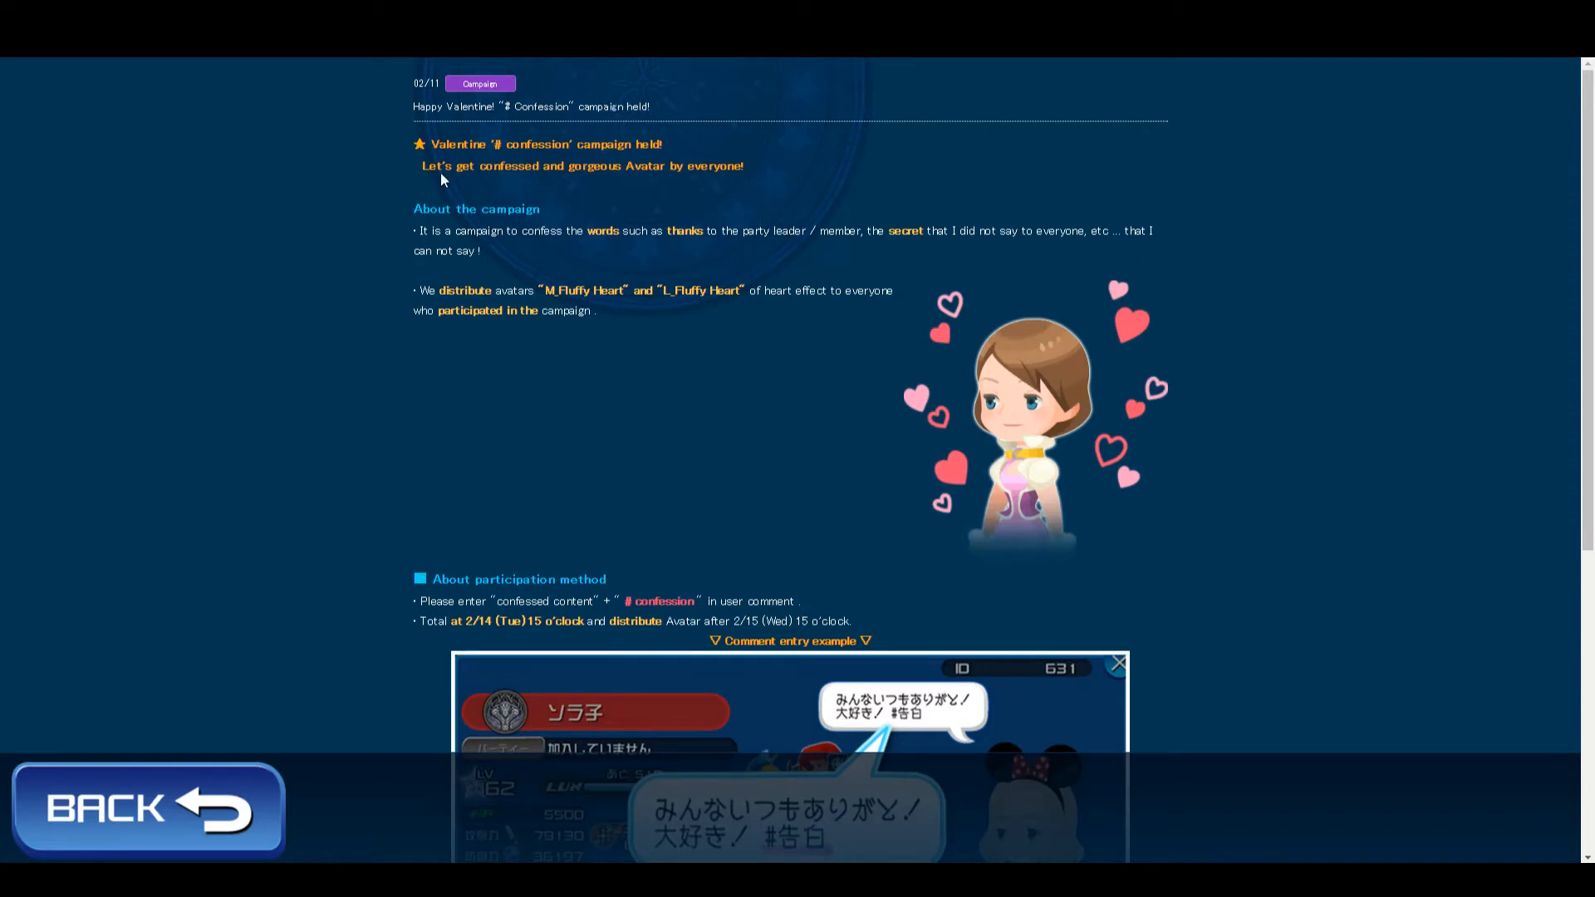
pyautogui.moveTo(420, 289)
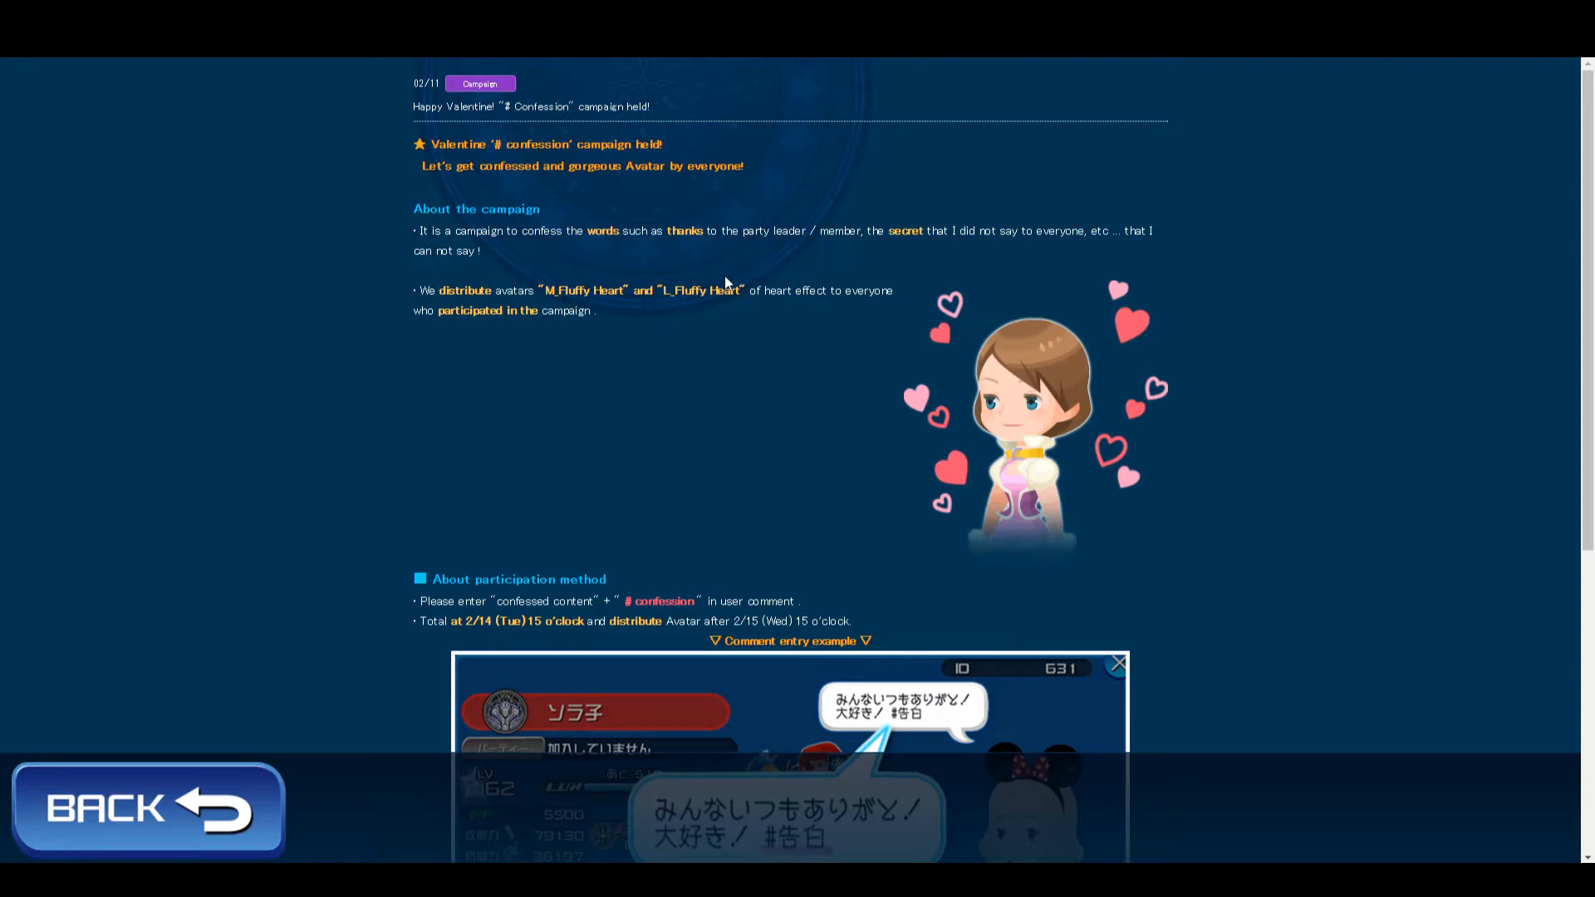
pyautogui.moveTo(558, 329)
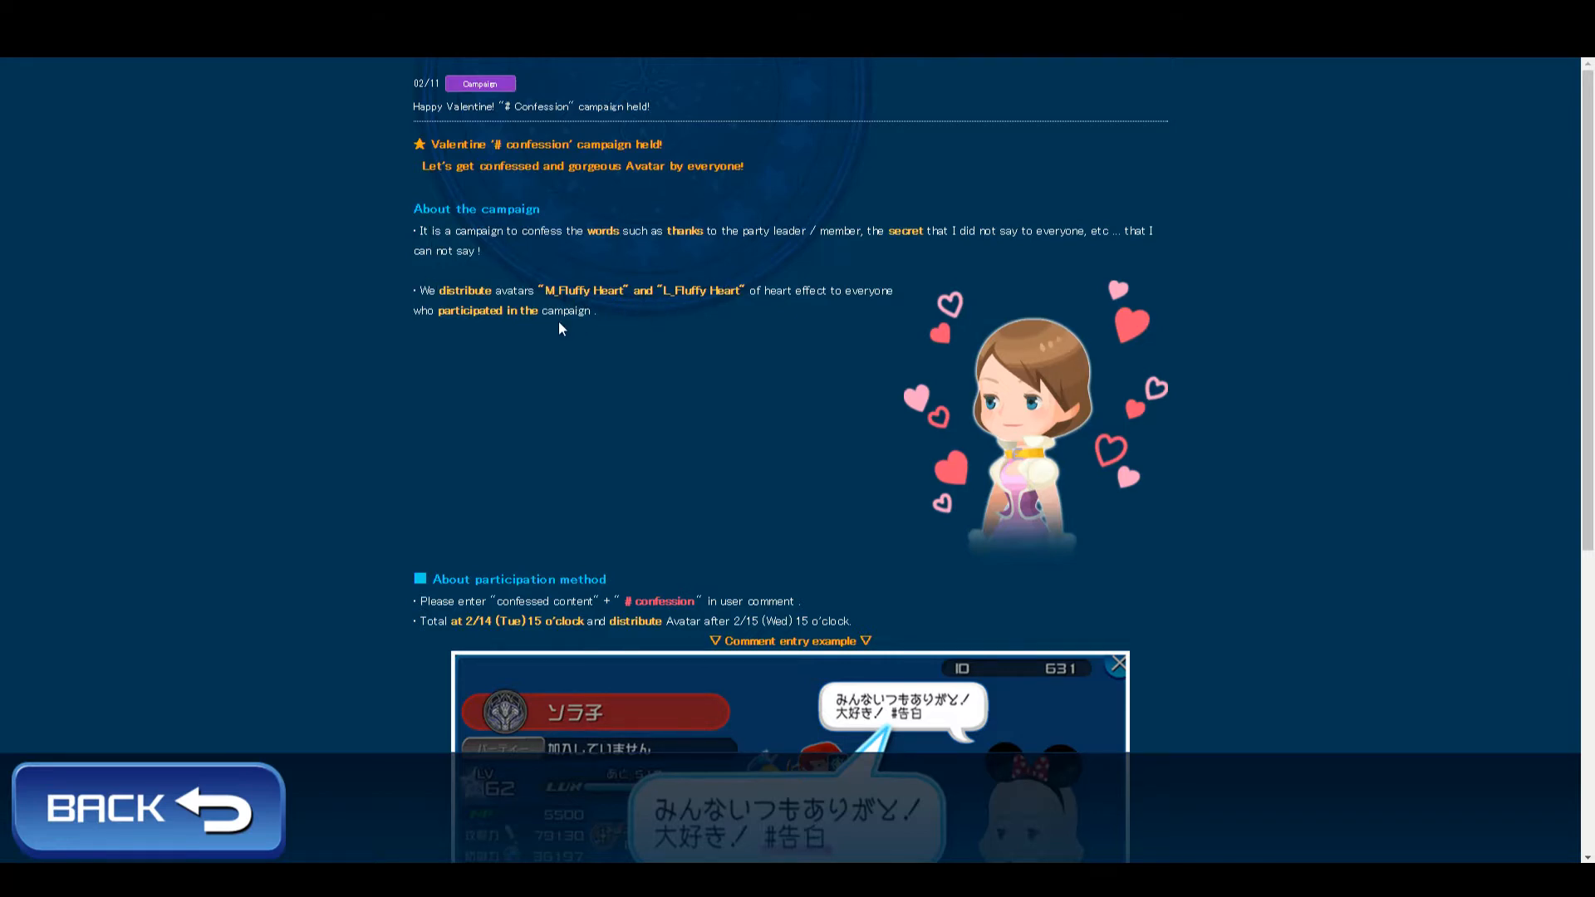
pyautogui.scroll(-3)
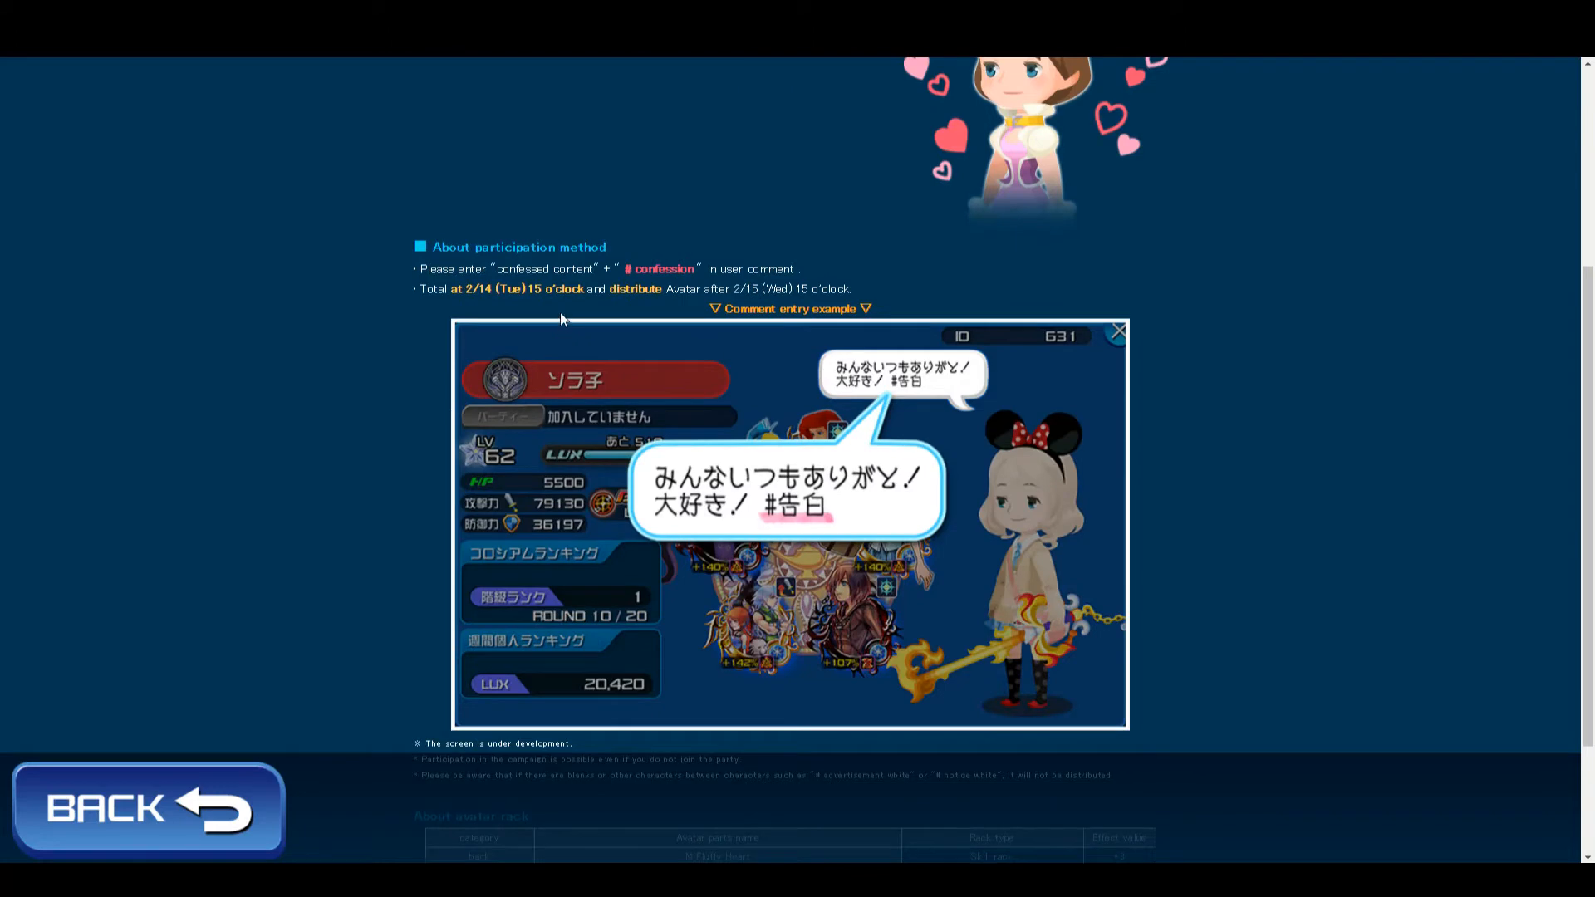
pyautogui.moveTo(800, 282)
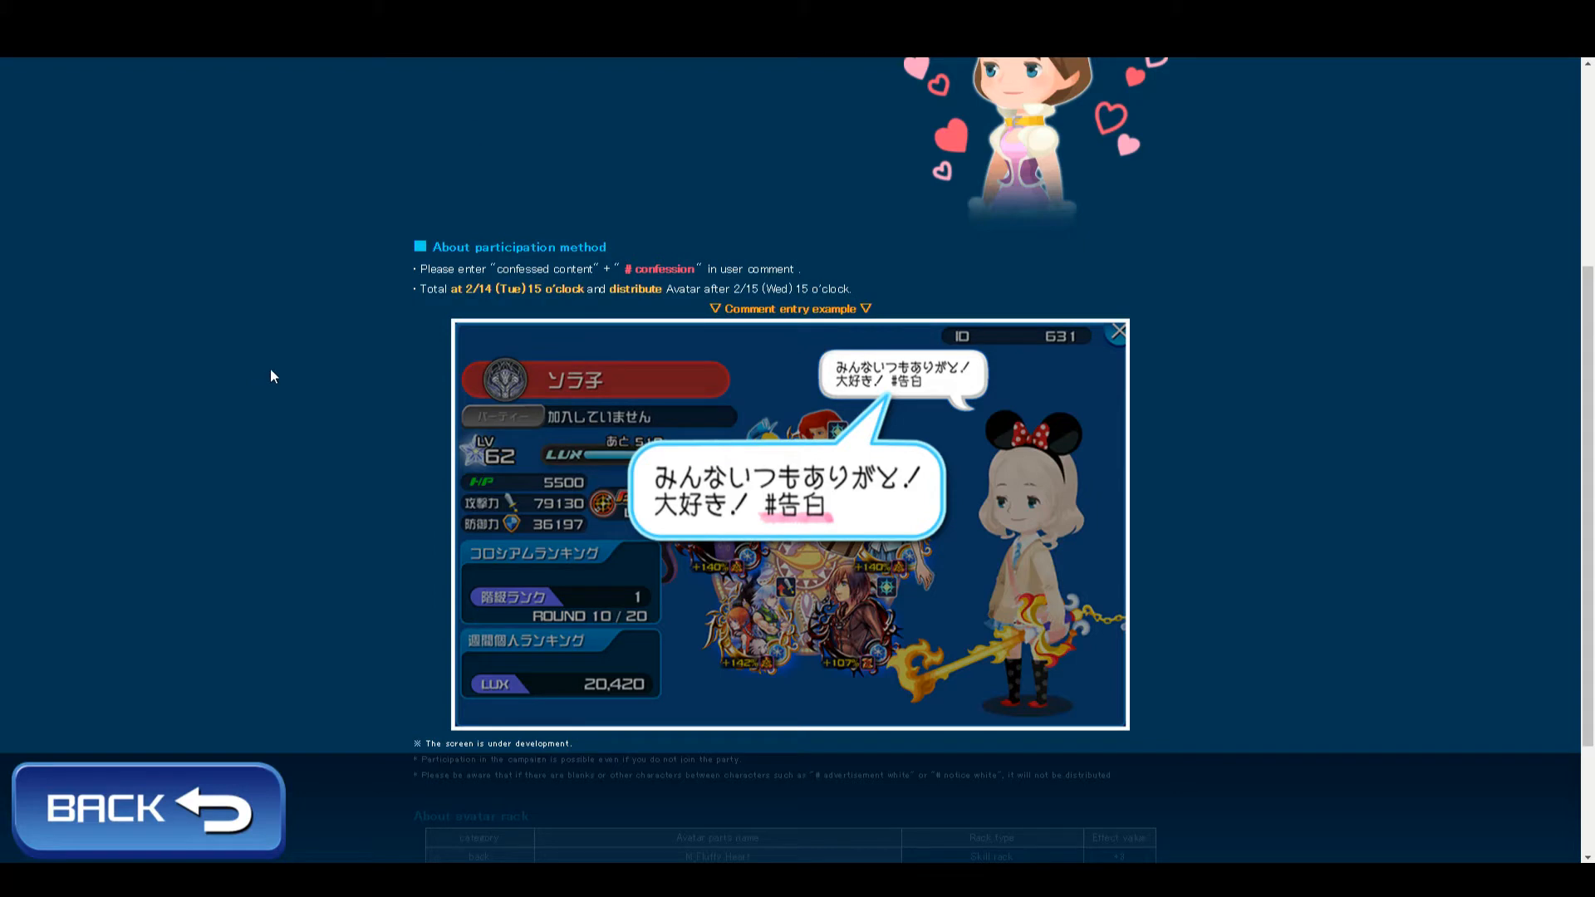
pyautogui.moveTo(279, 379)
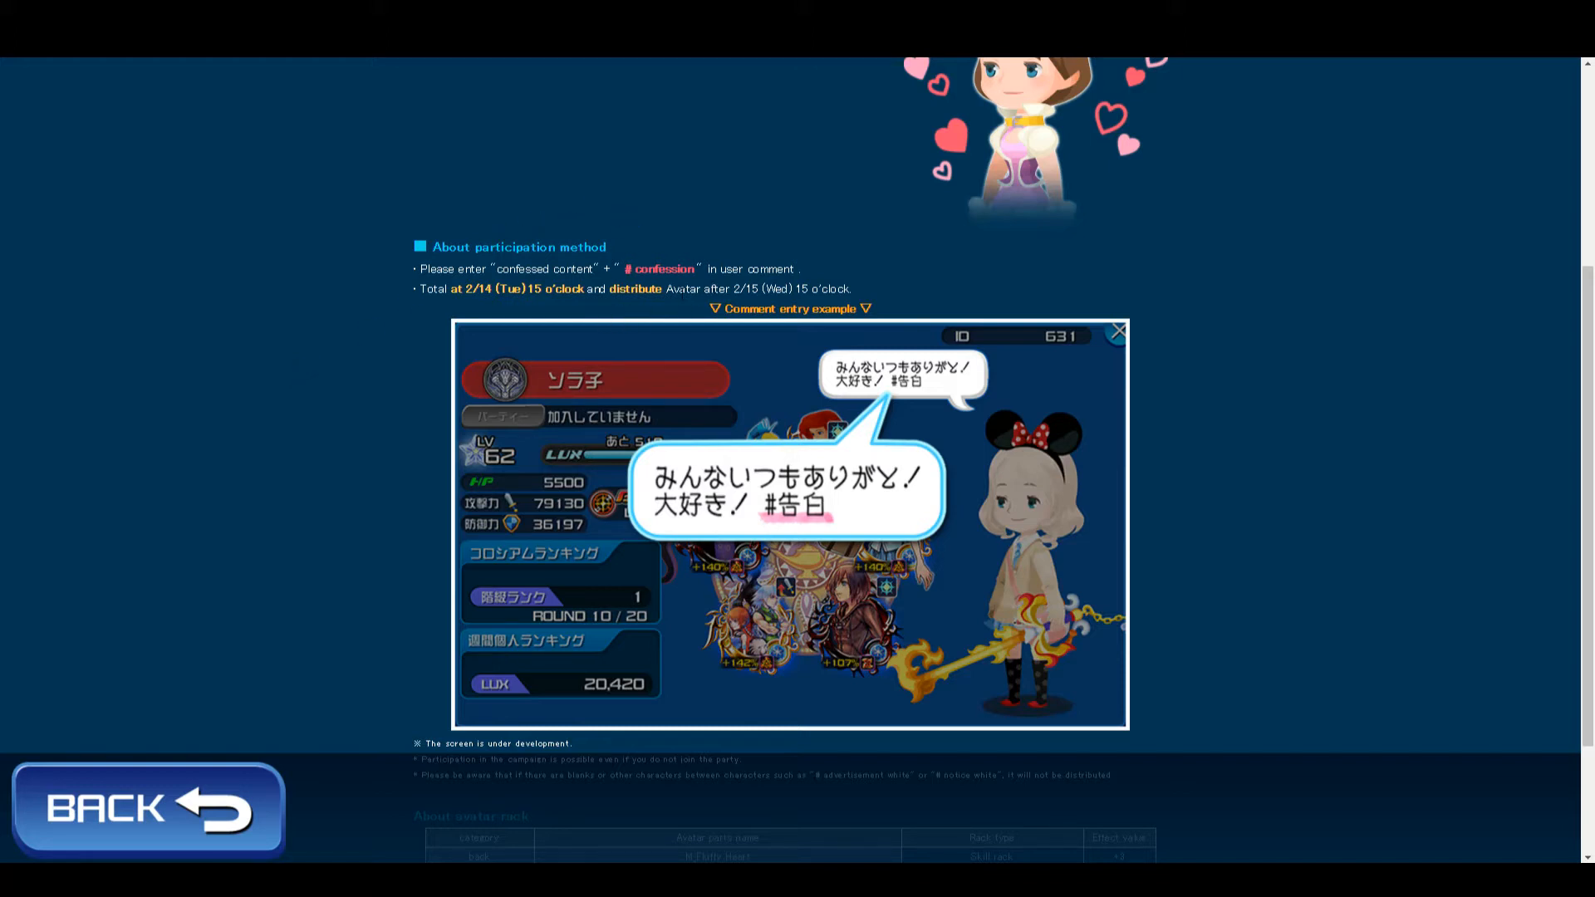
pyautogui.scroll(-3)
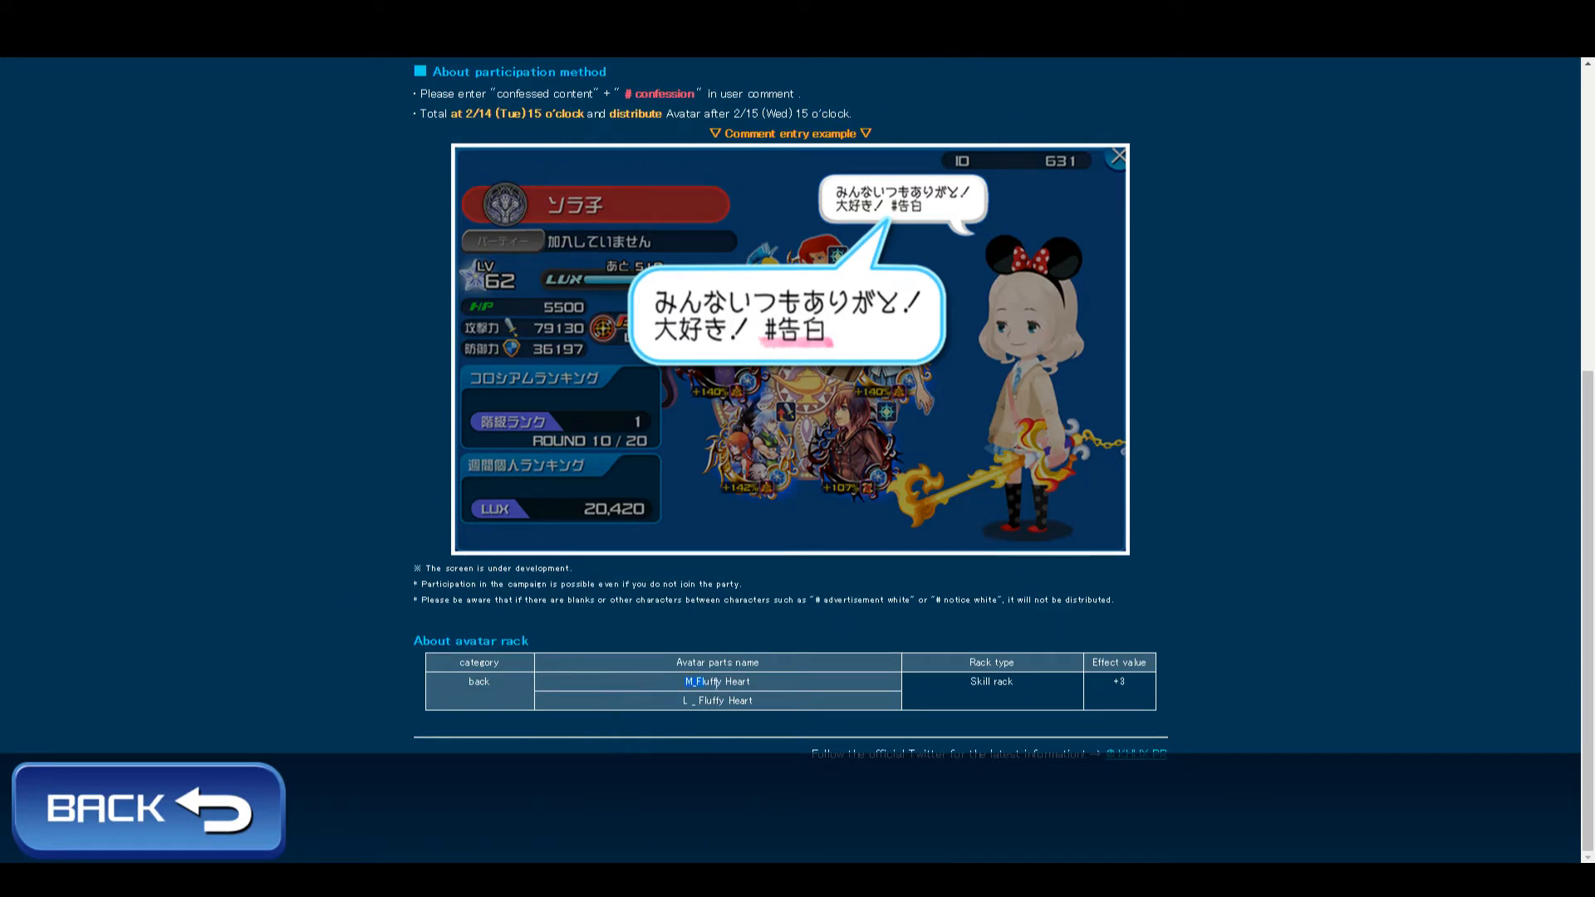
pyautogui.moveTo(309, 482)
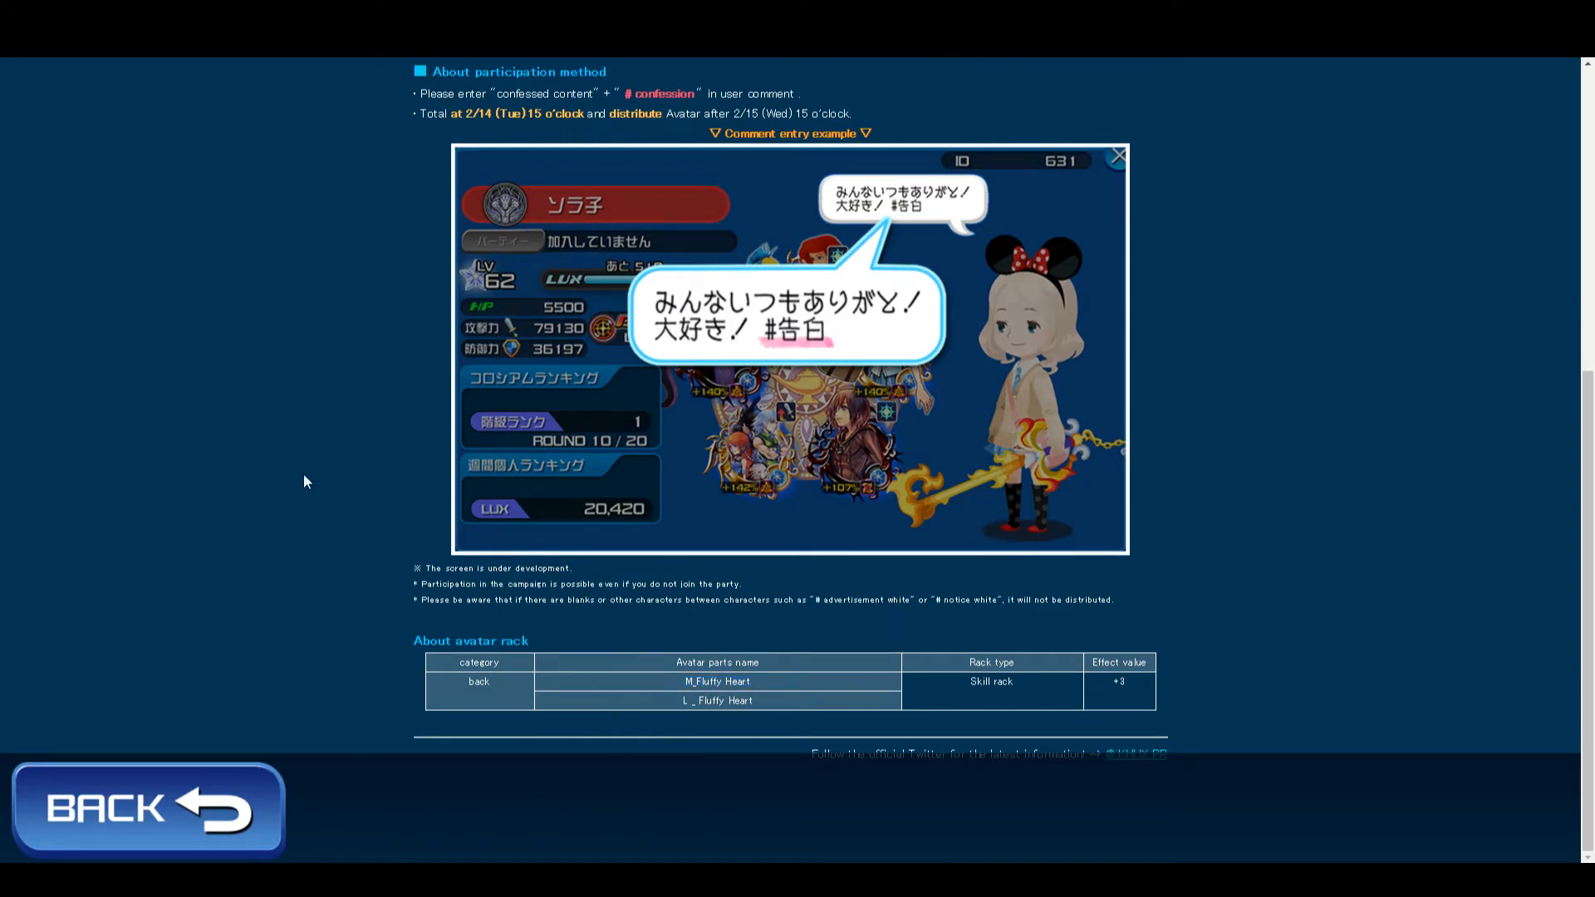
pyautogui.scroll(3)
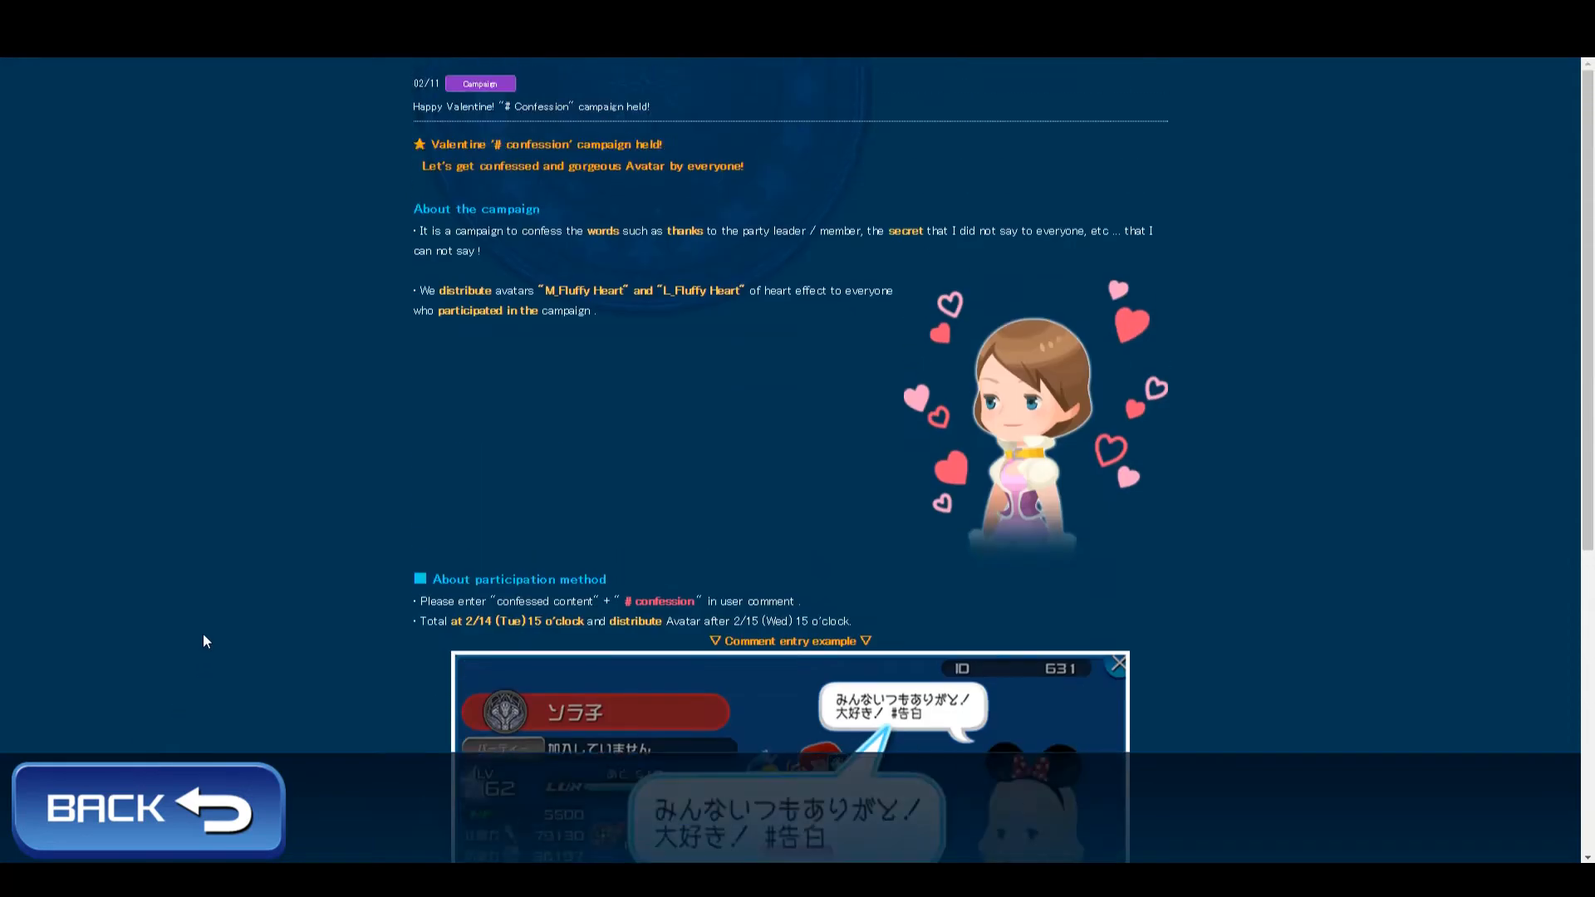
# Step: Return to the news list, then revisit the Valentine article down to its "#告白" comment example
pyautogui.click(148, 807)
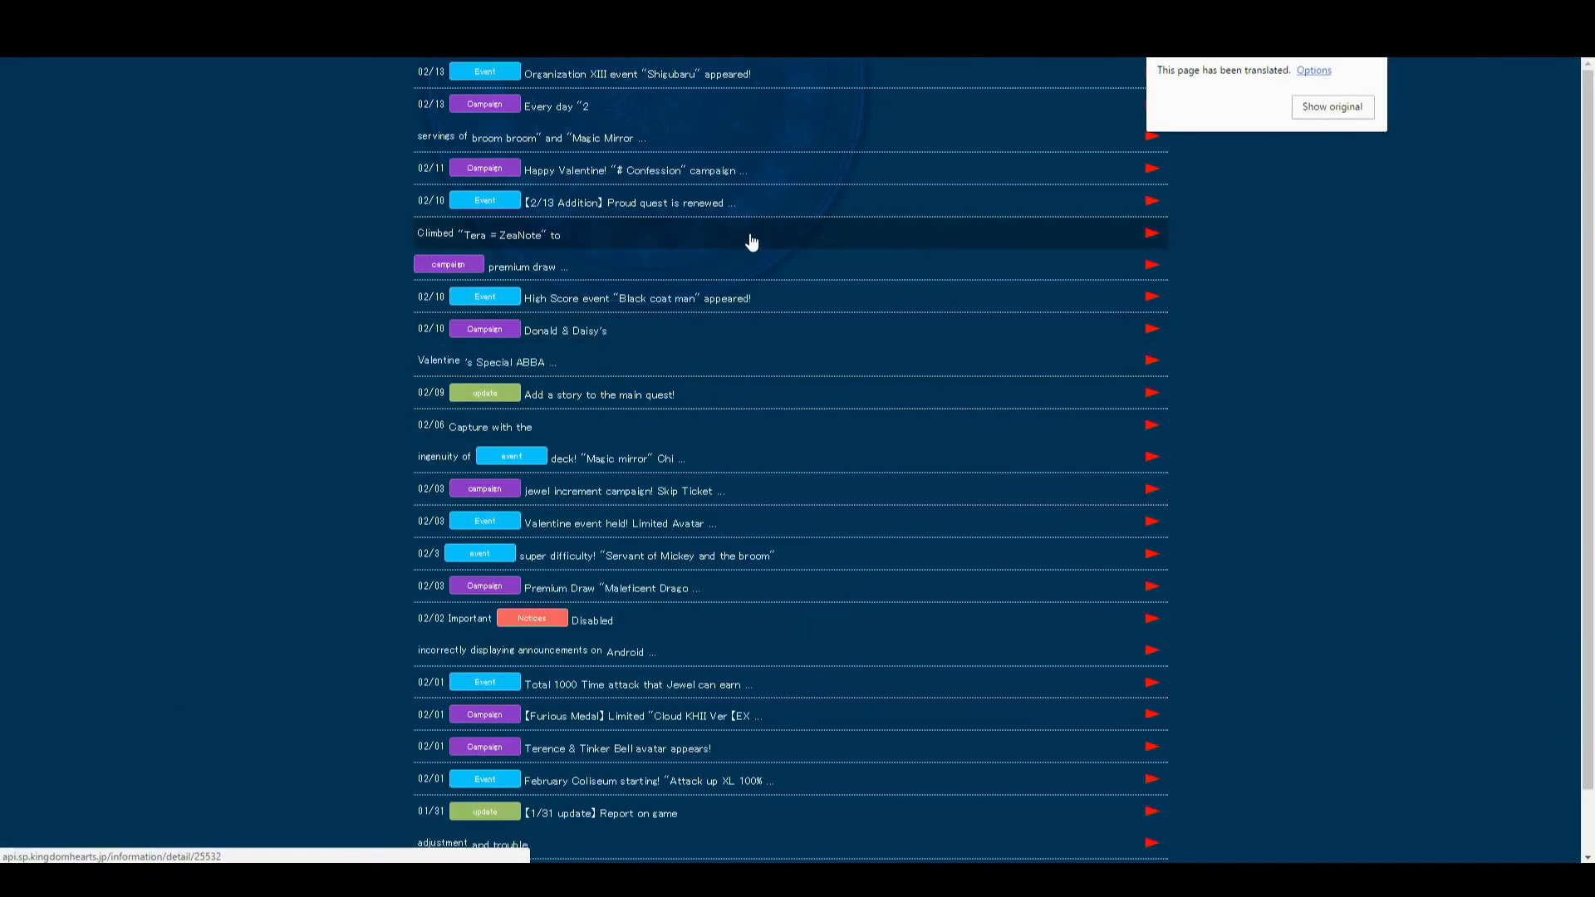
pyautogui.click(632, 169)
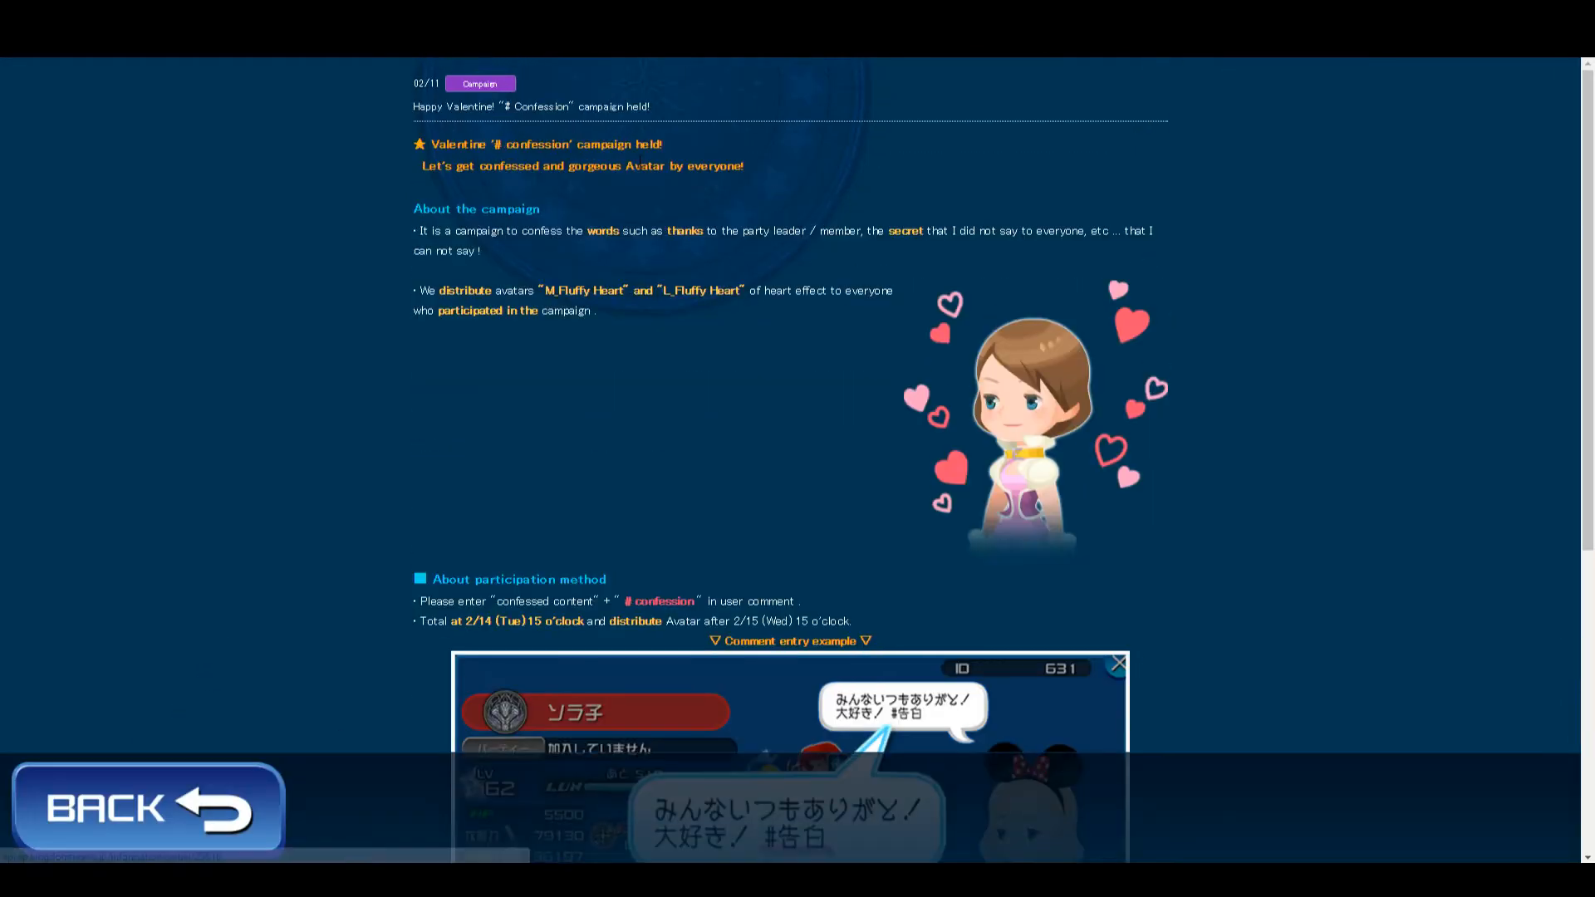
pyautogui.scroll(-3)
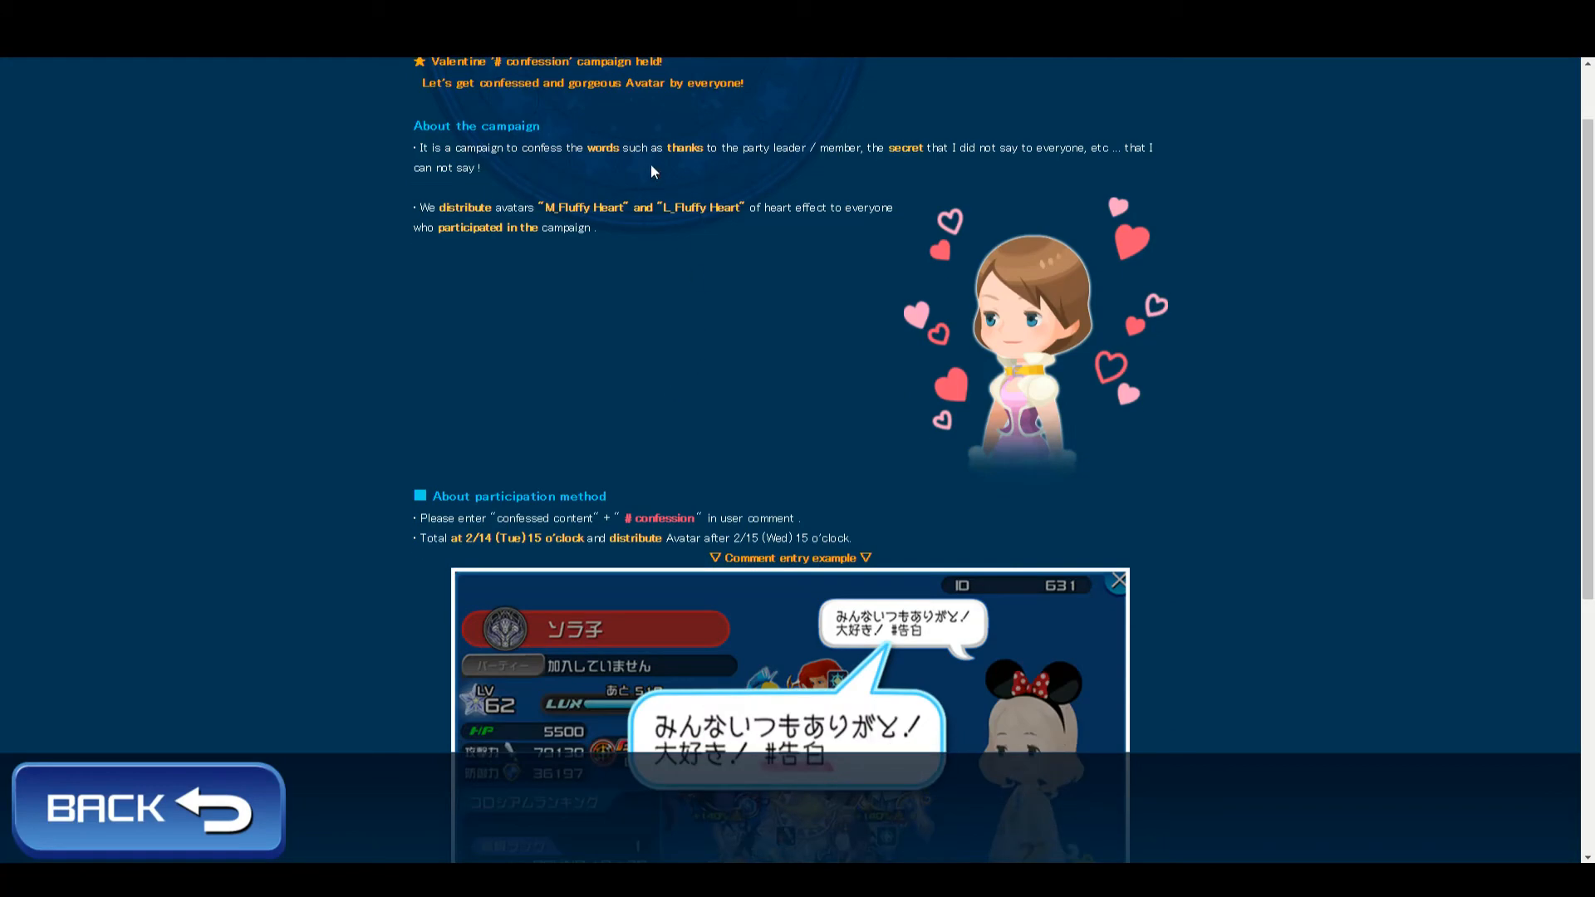
pyautogui.moveTo(882, 530)
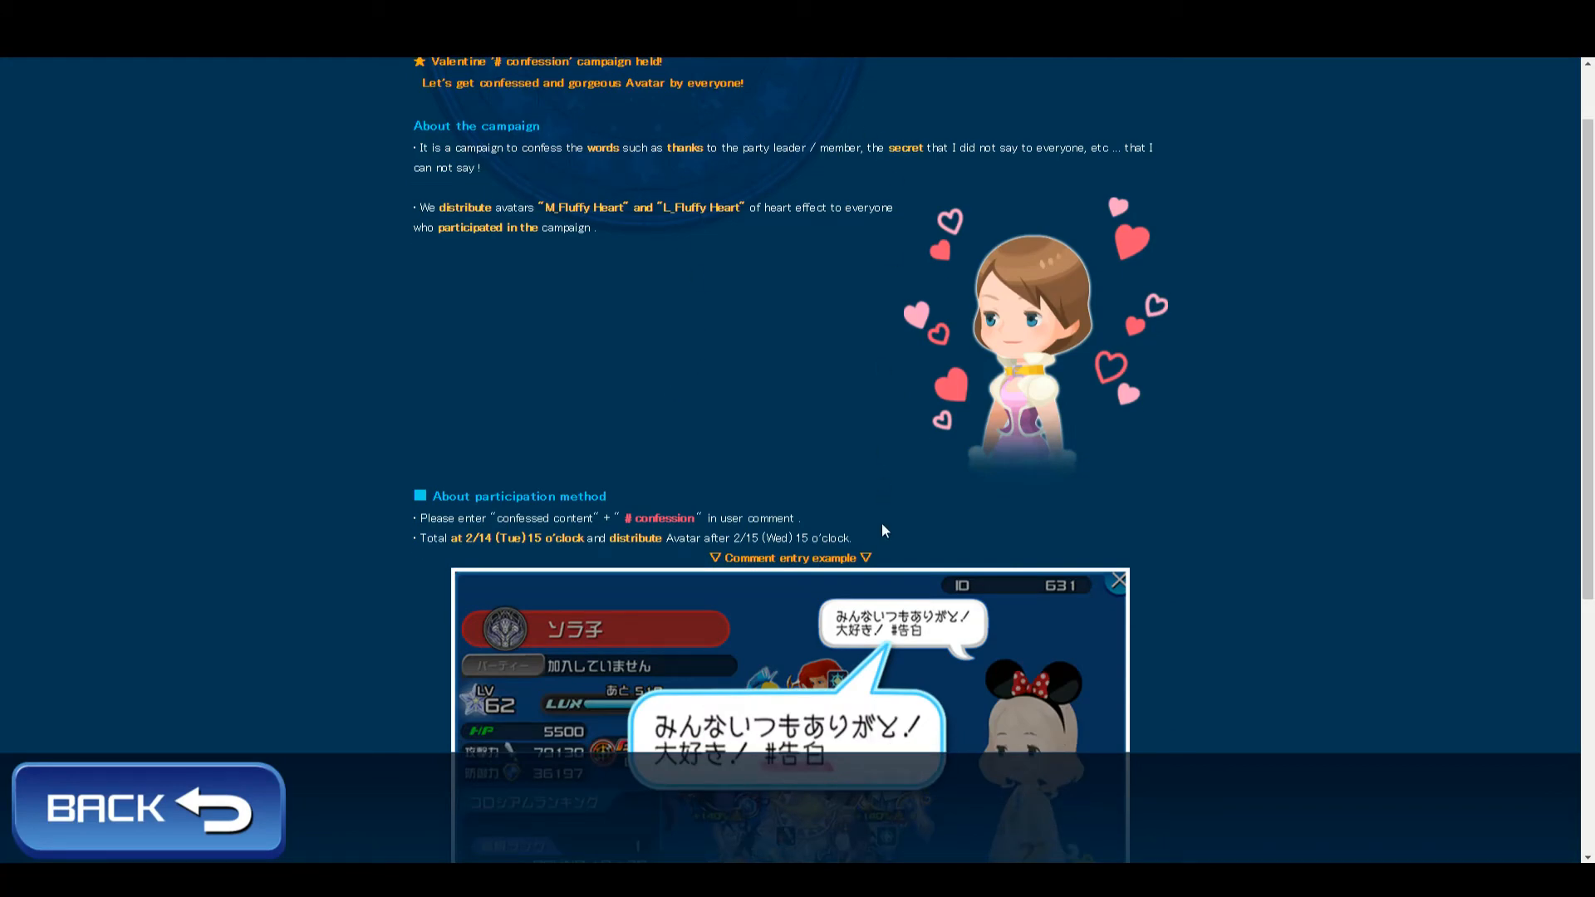
pyautogui.scroll(-3)
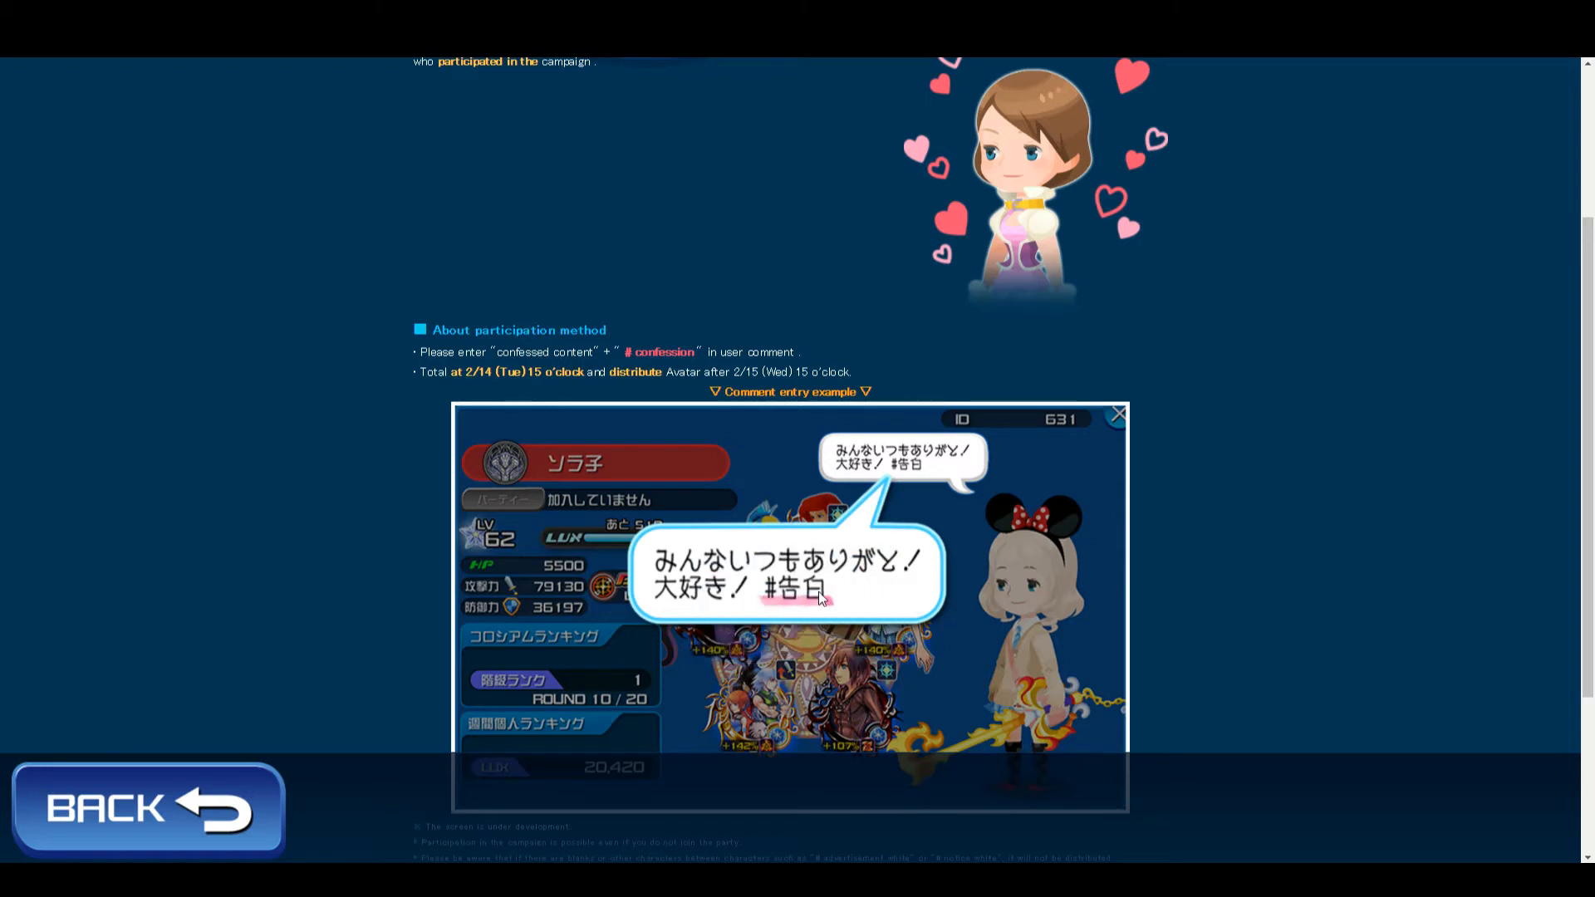
pyautogui.moveTo(586, 515)
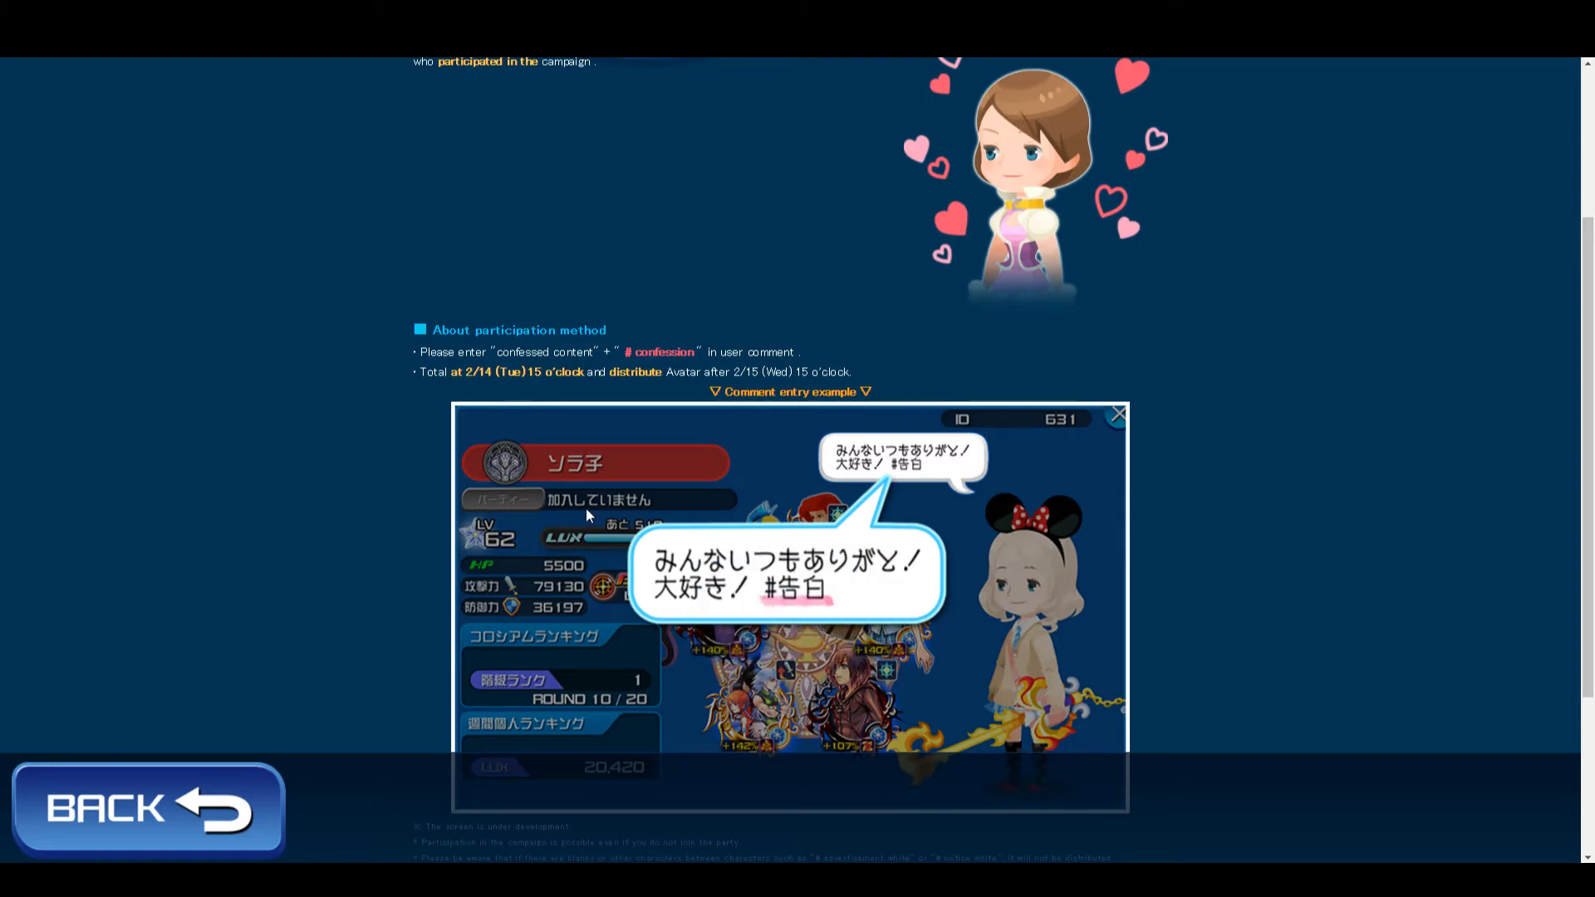
# Step: View the 02/13 announcement about daily broom's servant and Magic mirror premium quests
pyautogui.click(148, 809)
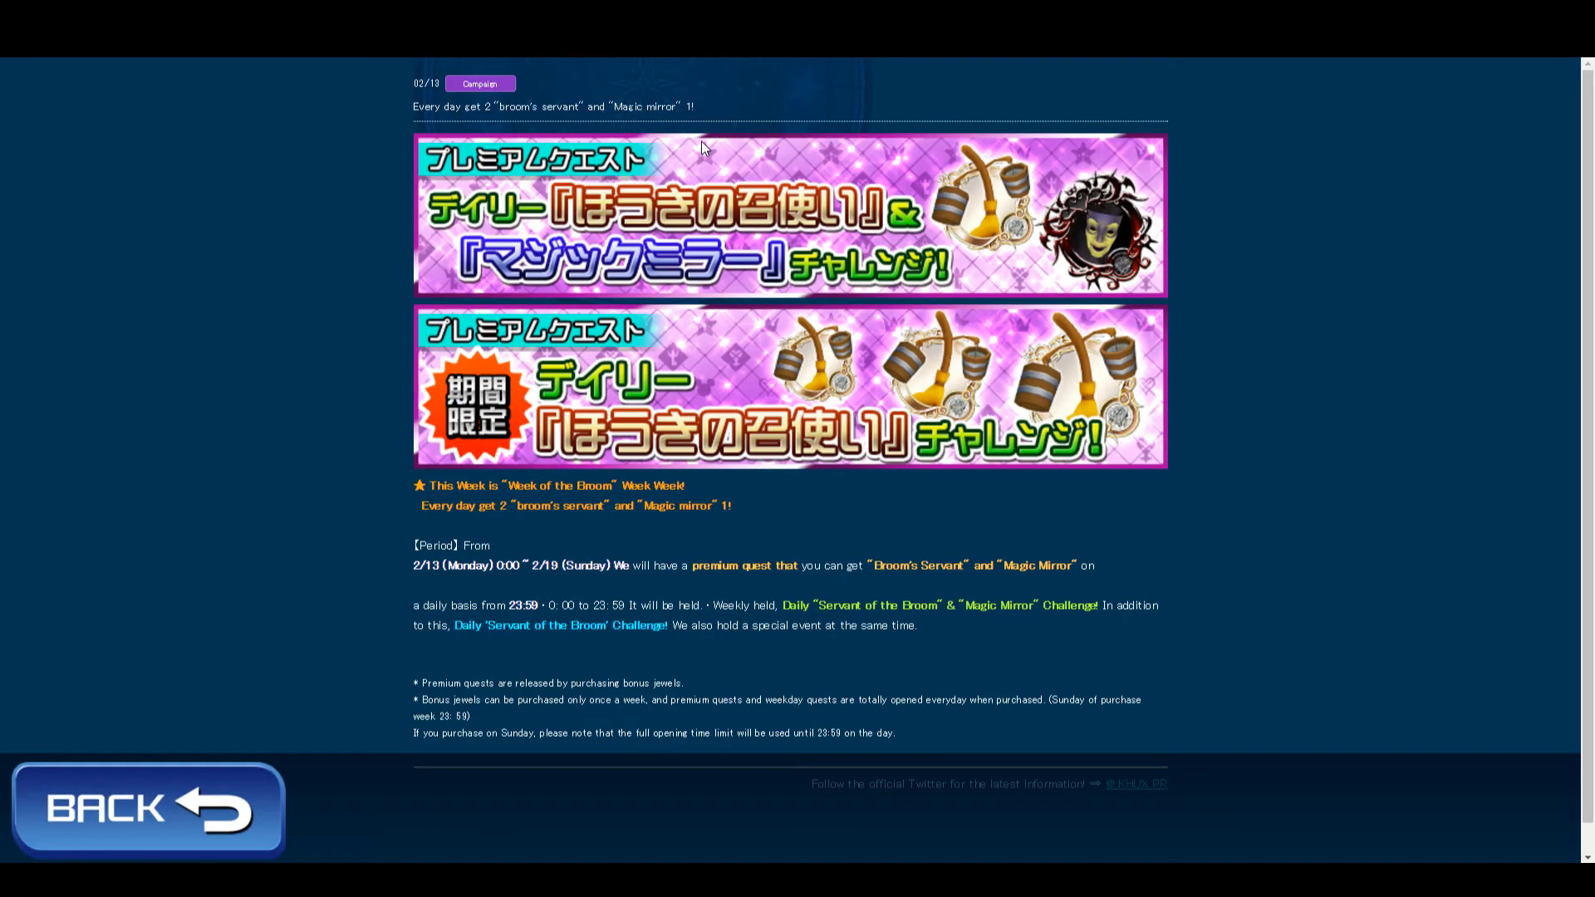
pyautogui.moveTo(741, 156)
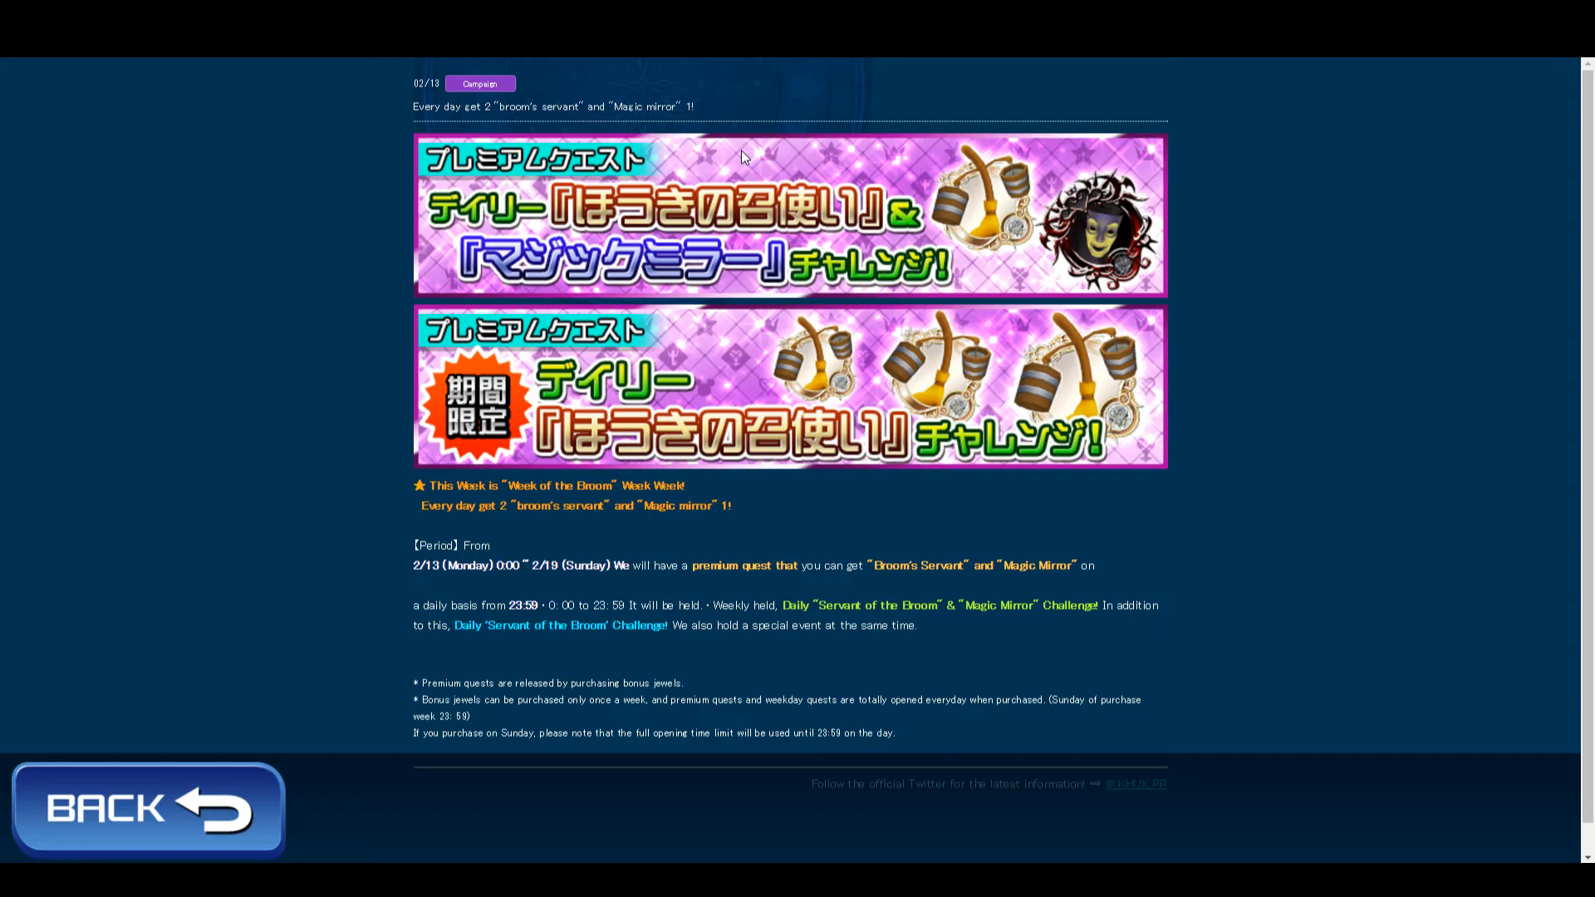
pyautogui.moveTo(1350, 533)
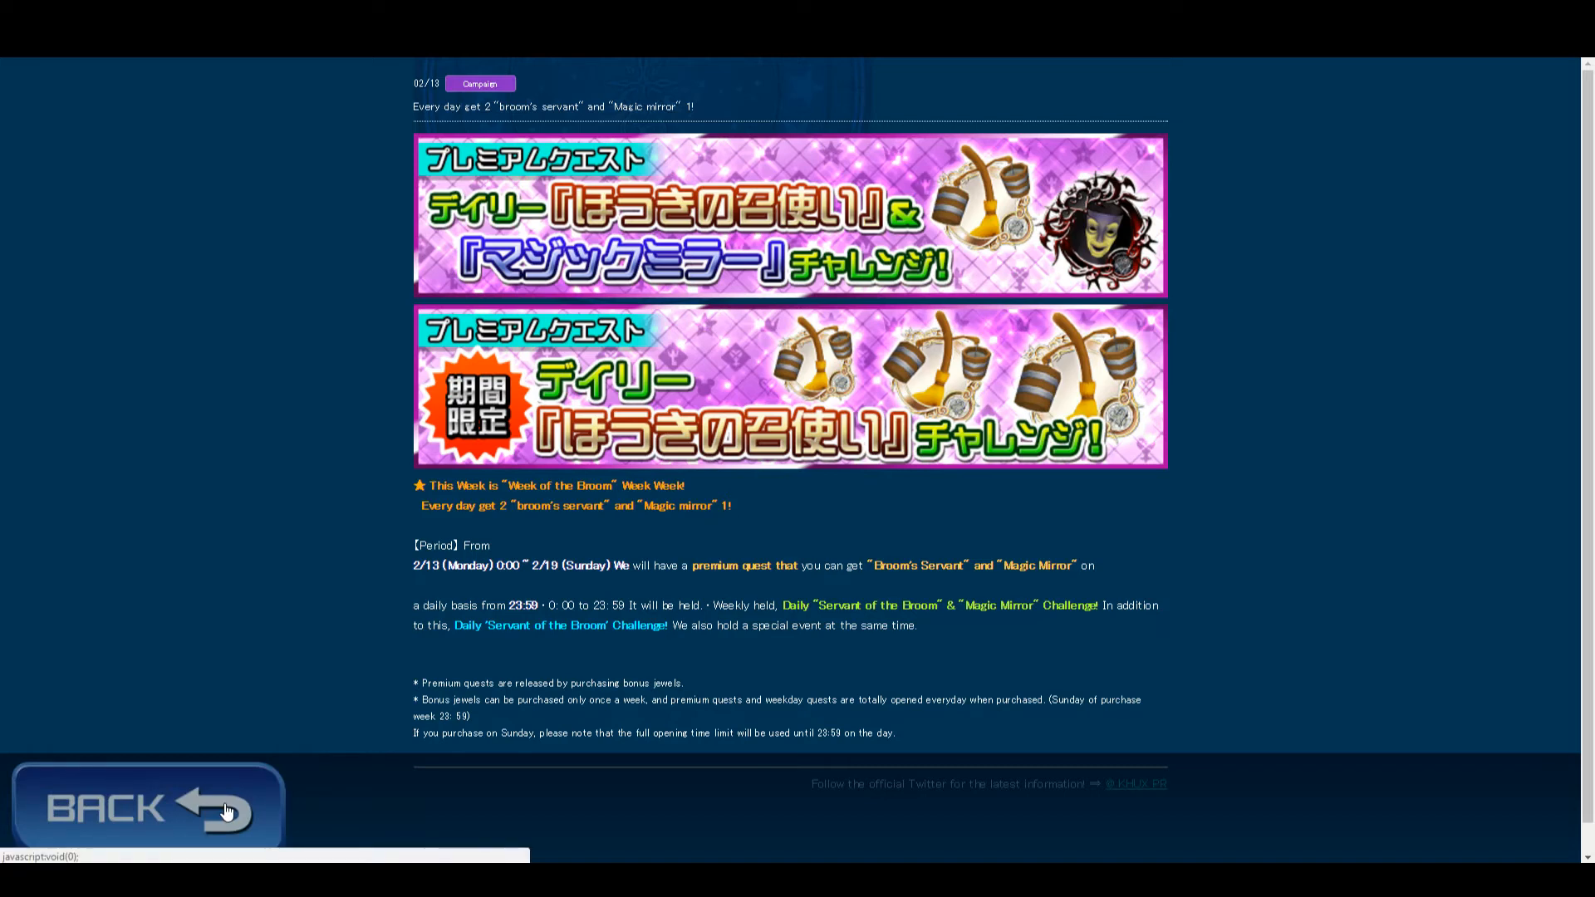
pyautogui.moveTo(201, 795)
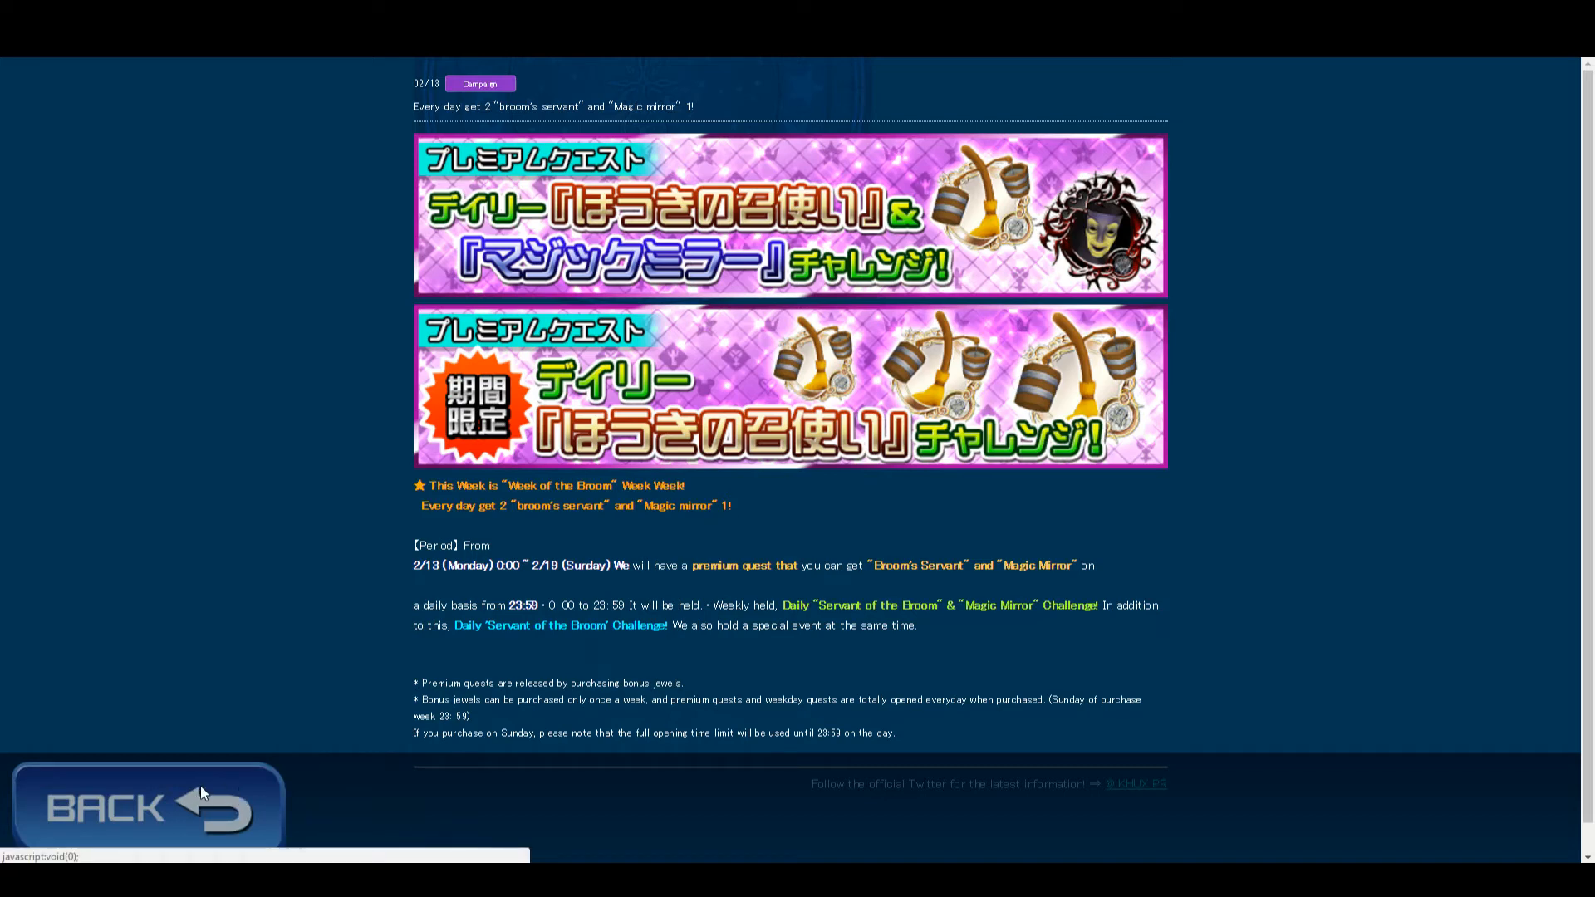
# Step: Leave the broom article and bring the Sigvar event's Sigvar B medal ability table into view
pyautogui.click(143, 807)
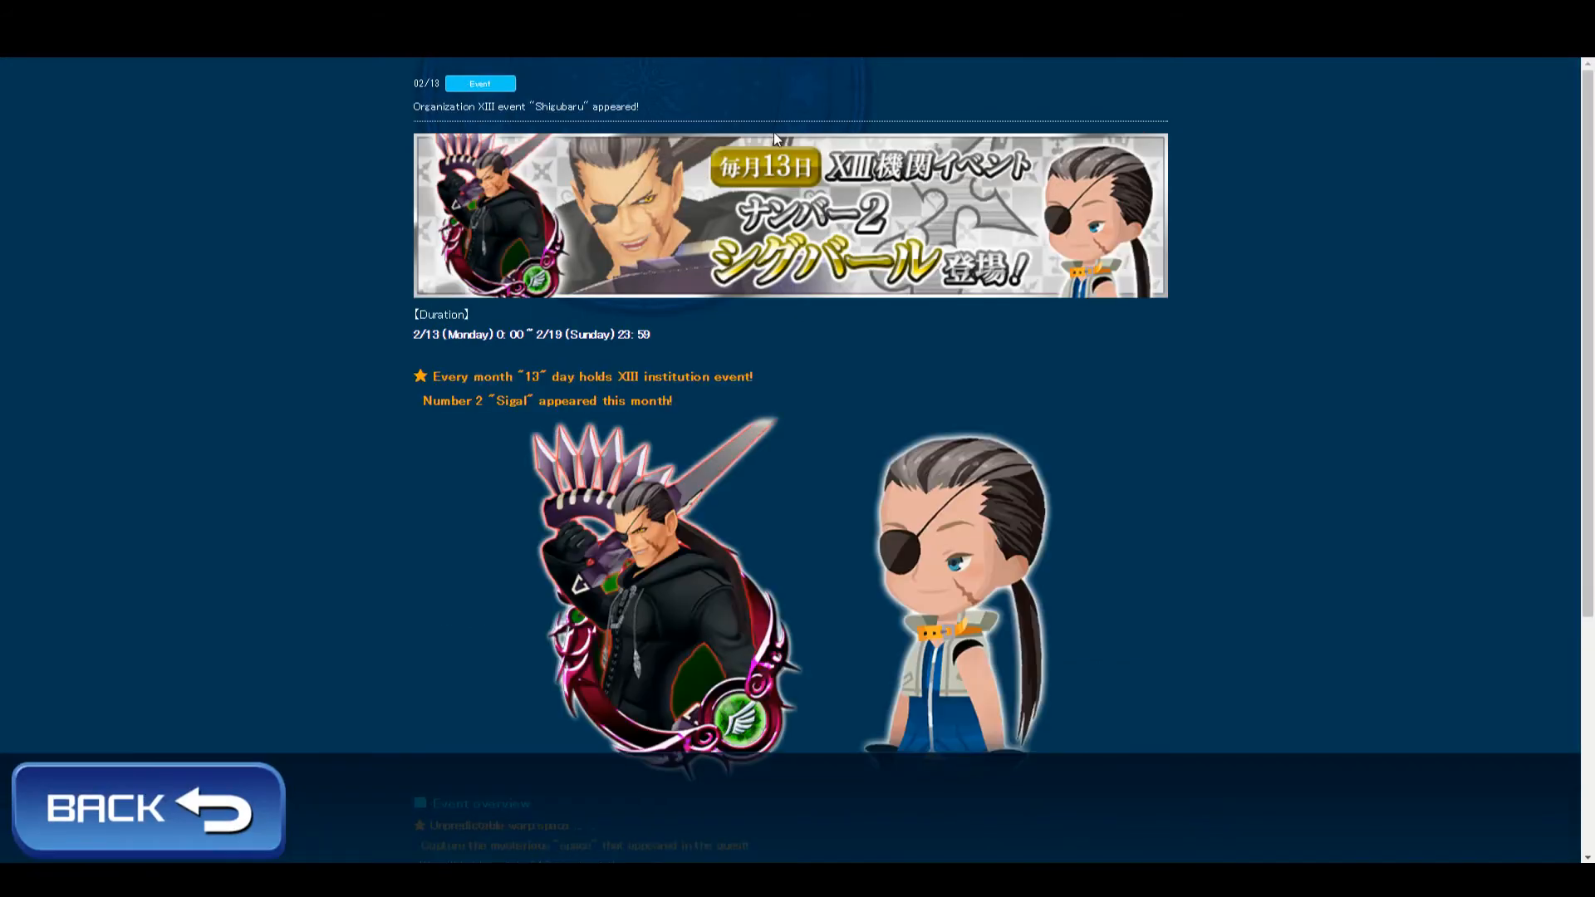
pyautogui.moveTo(895, 345)
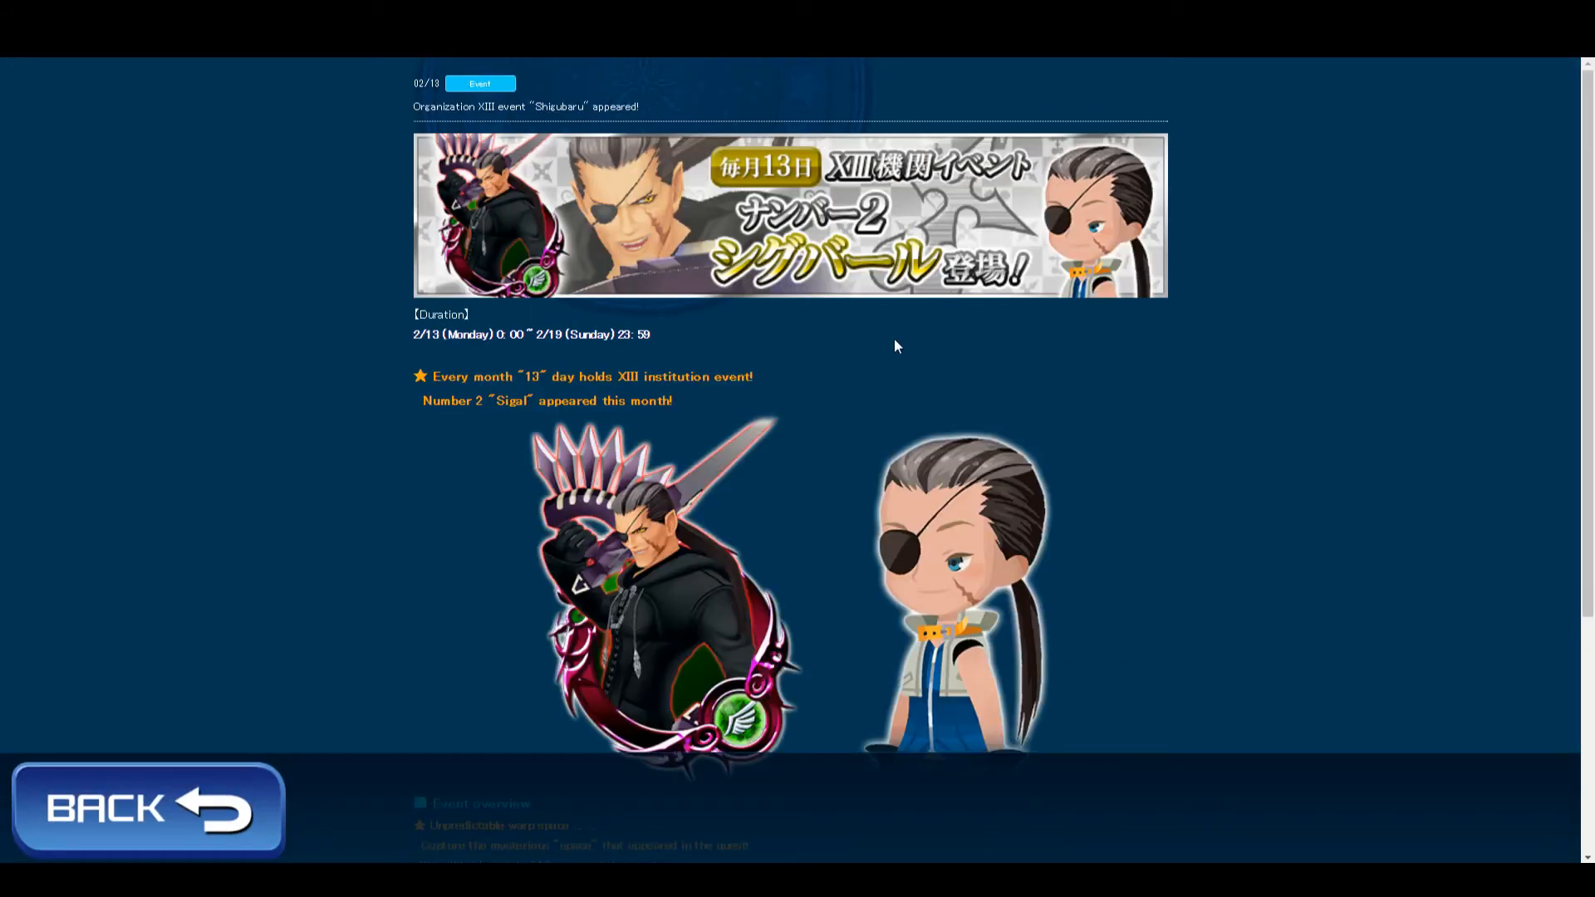
pyautogui.scroll(-3)
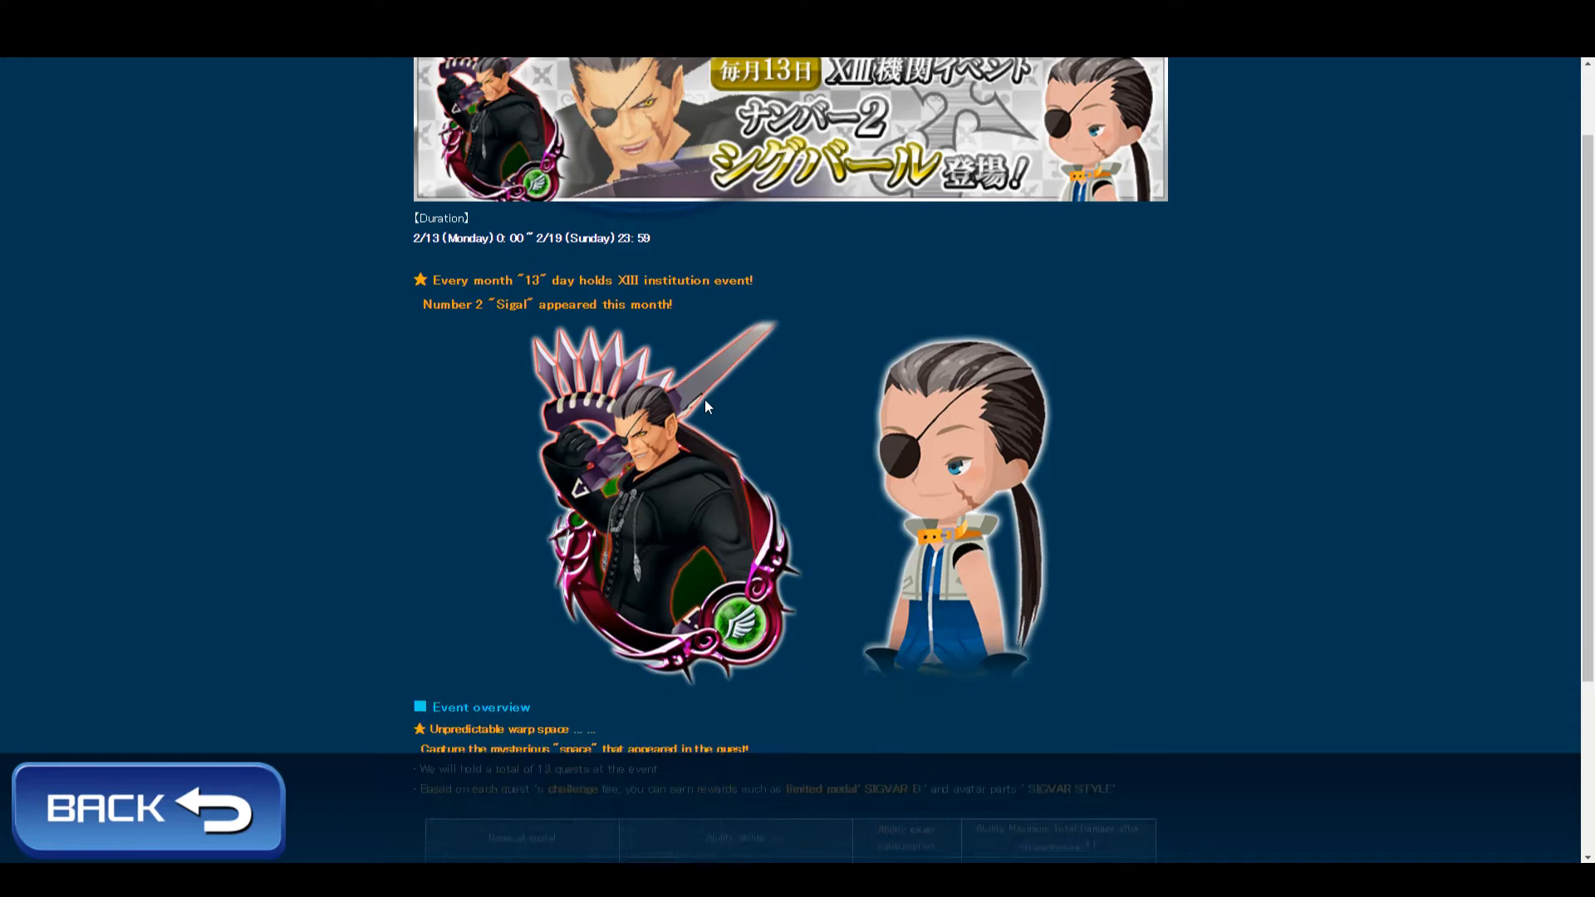
pyautogui.scroll(-3)
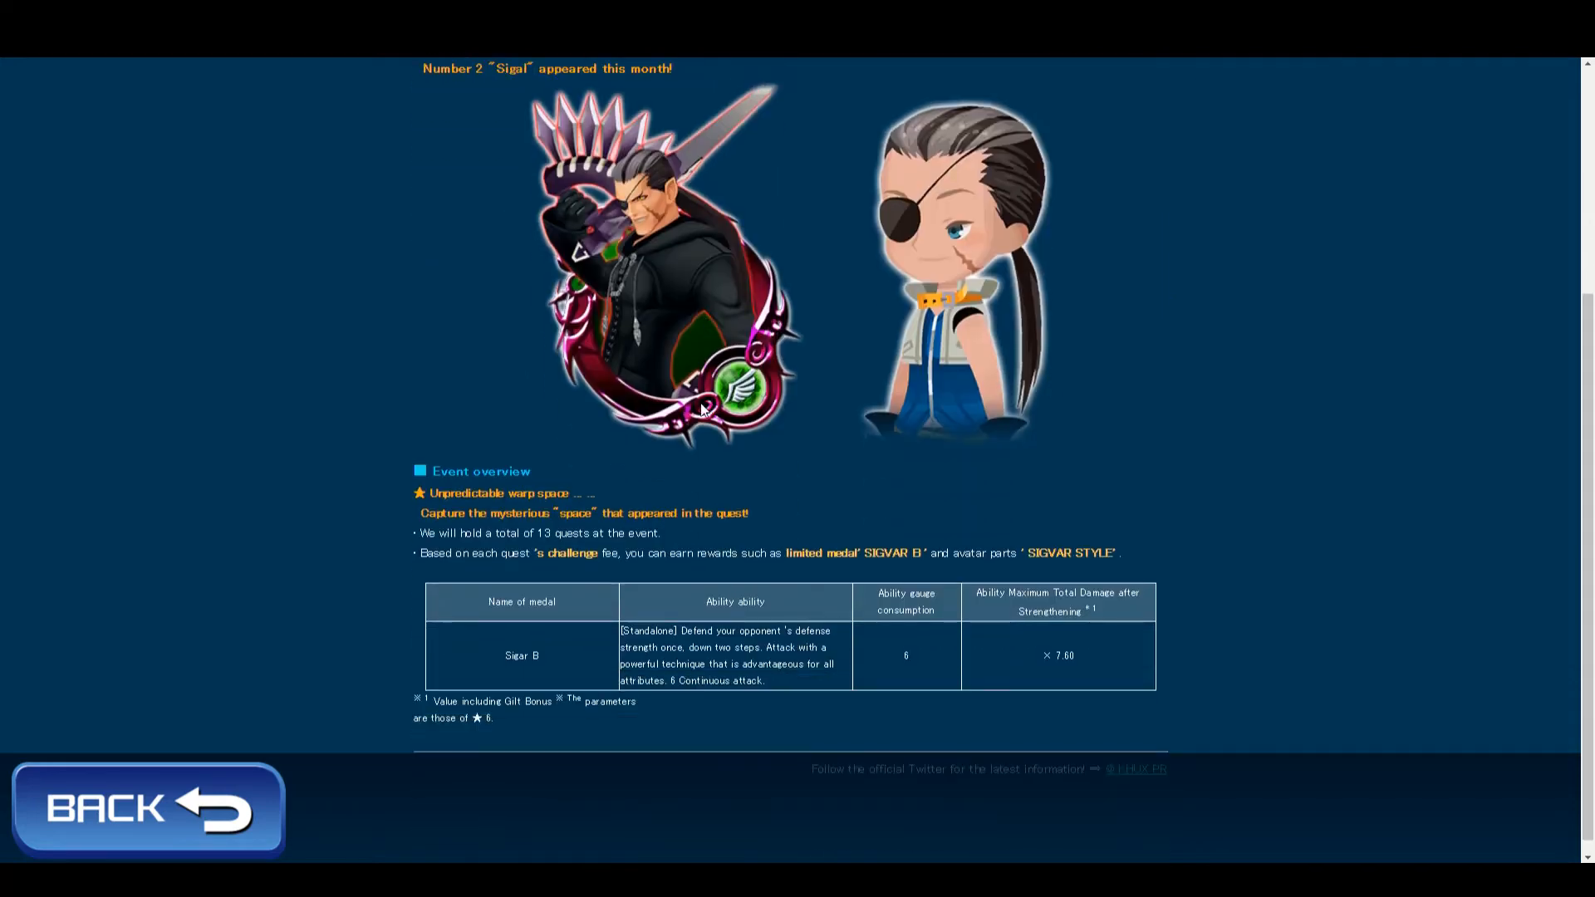
pyautogui.scroll(3)
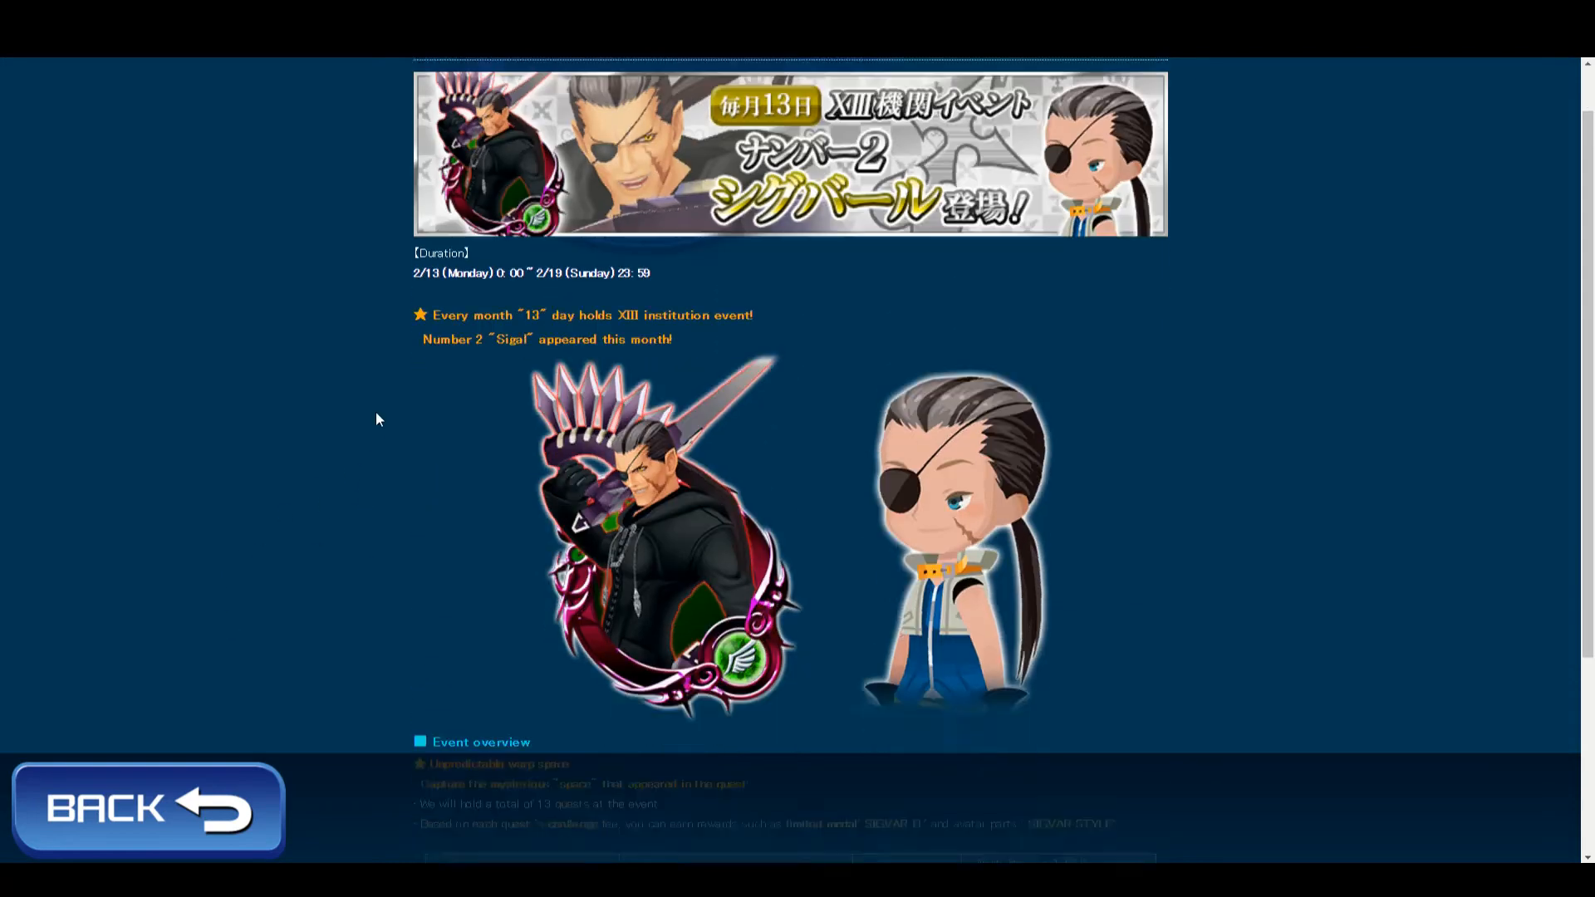
pyautogui.scroll(-3)
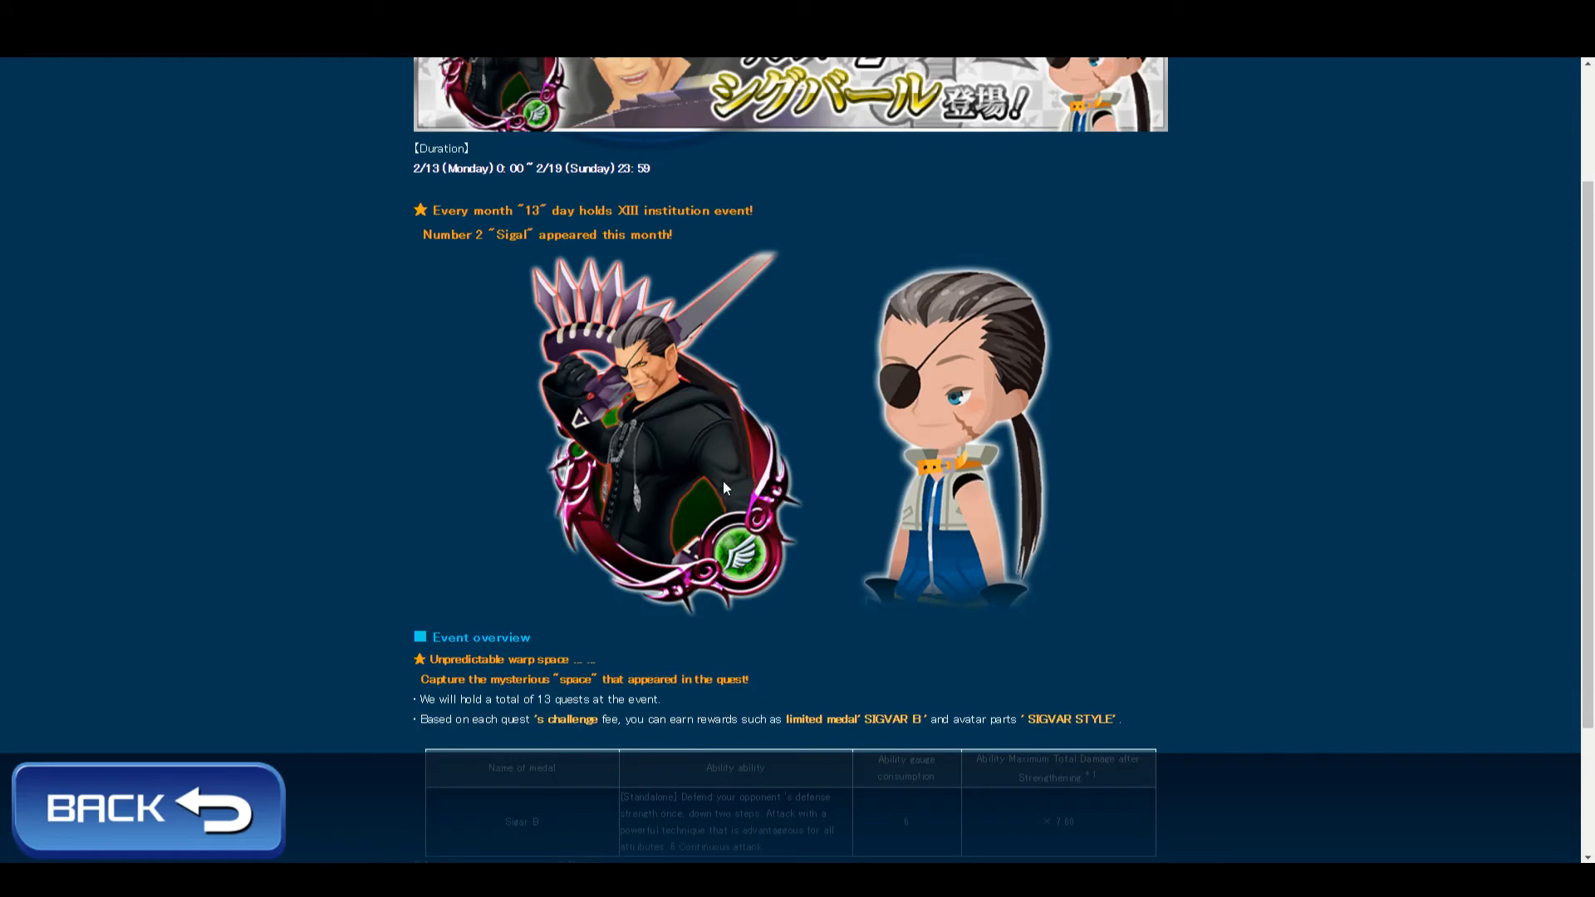
pyautogui.moveTo(882, 438)
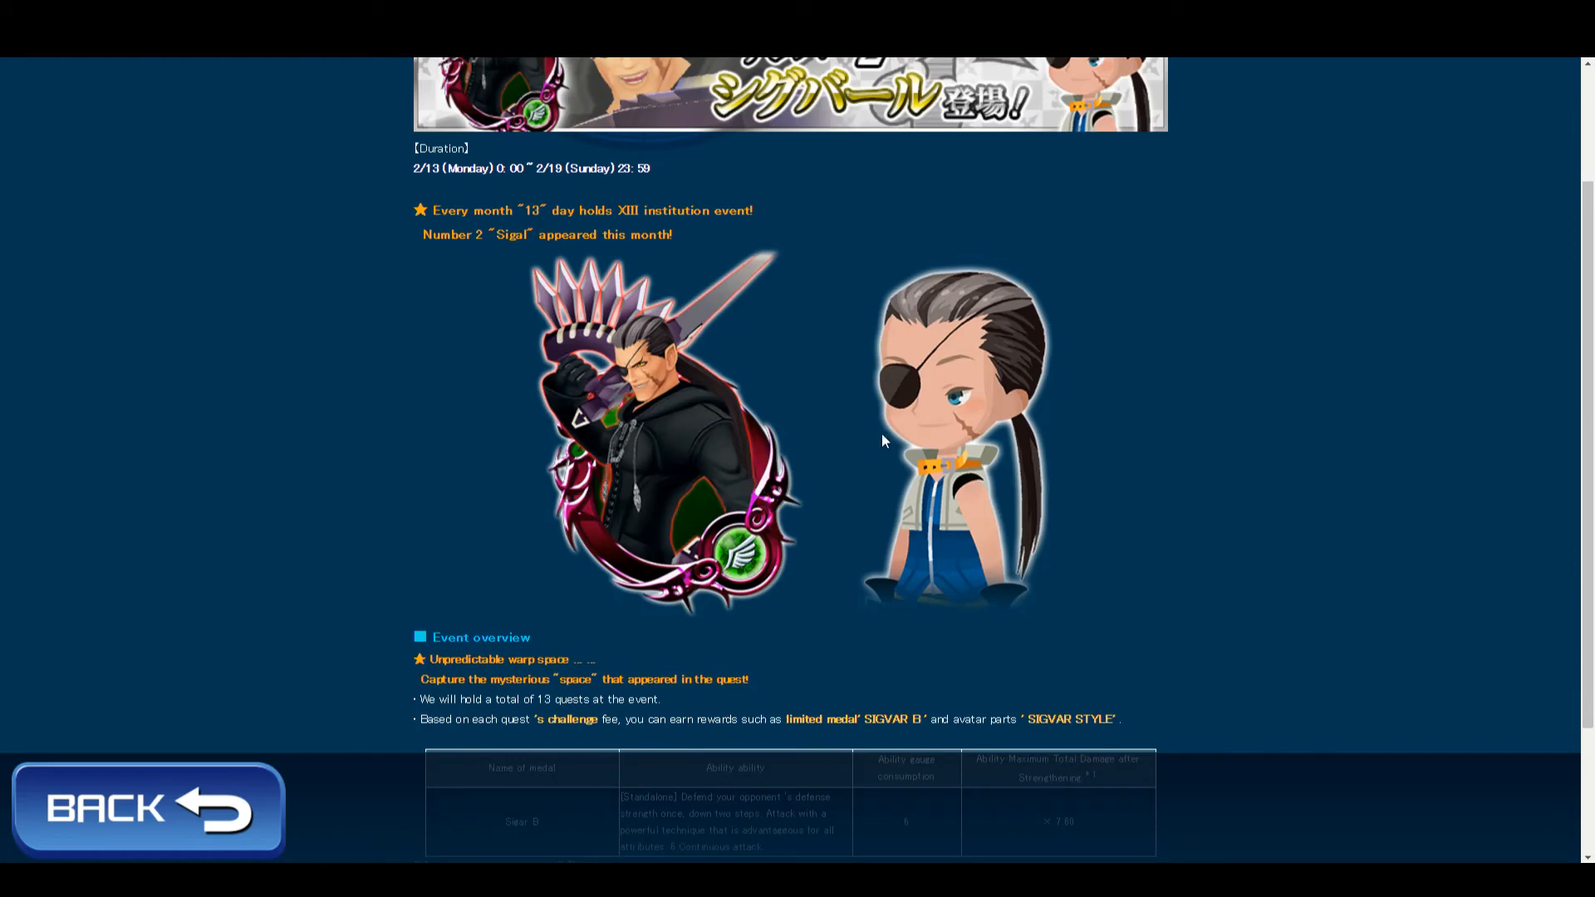
pyautogui.moveTo(1011, 315)
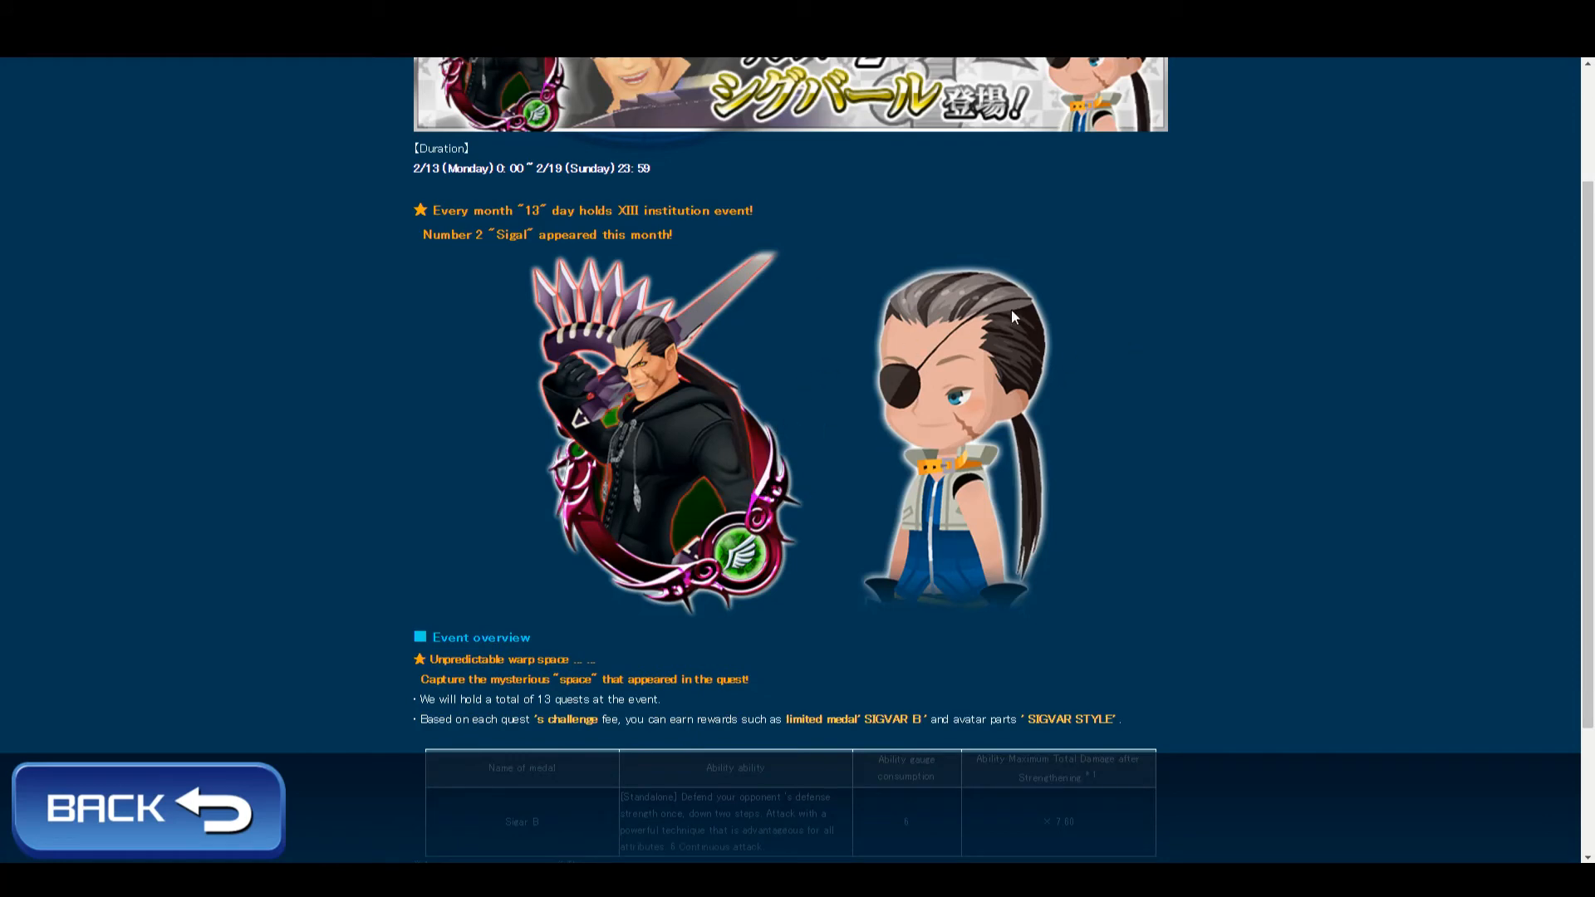
pyautogui.moveTo(916, 405)
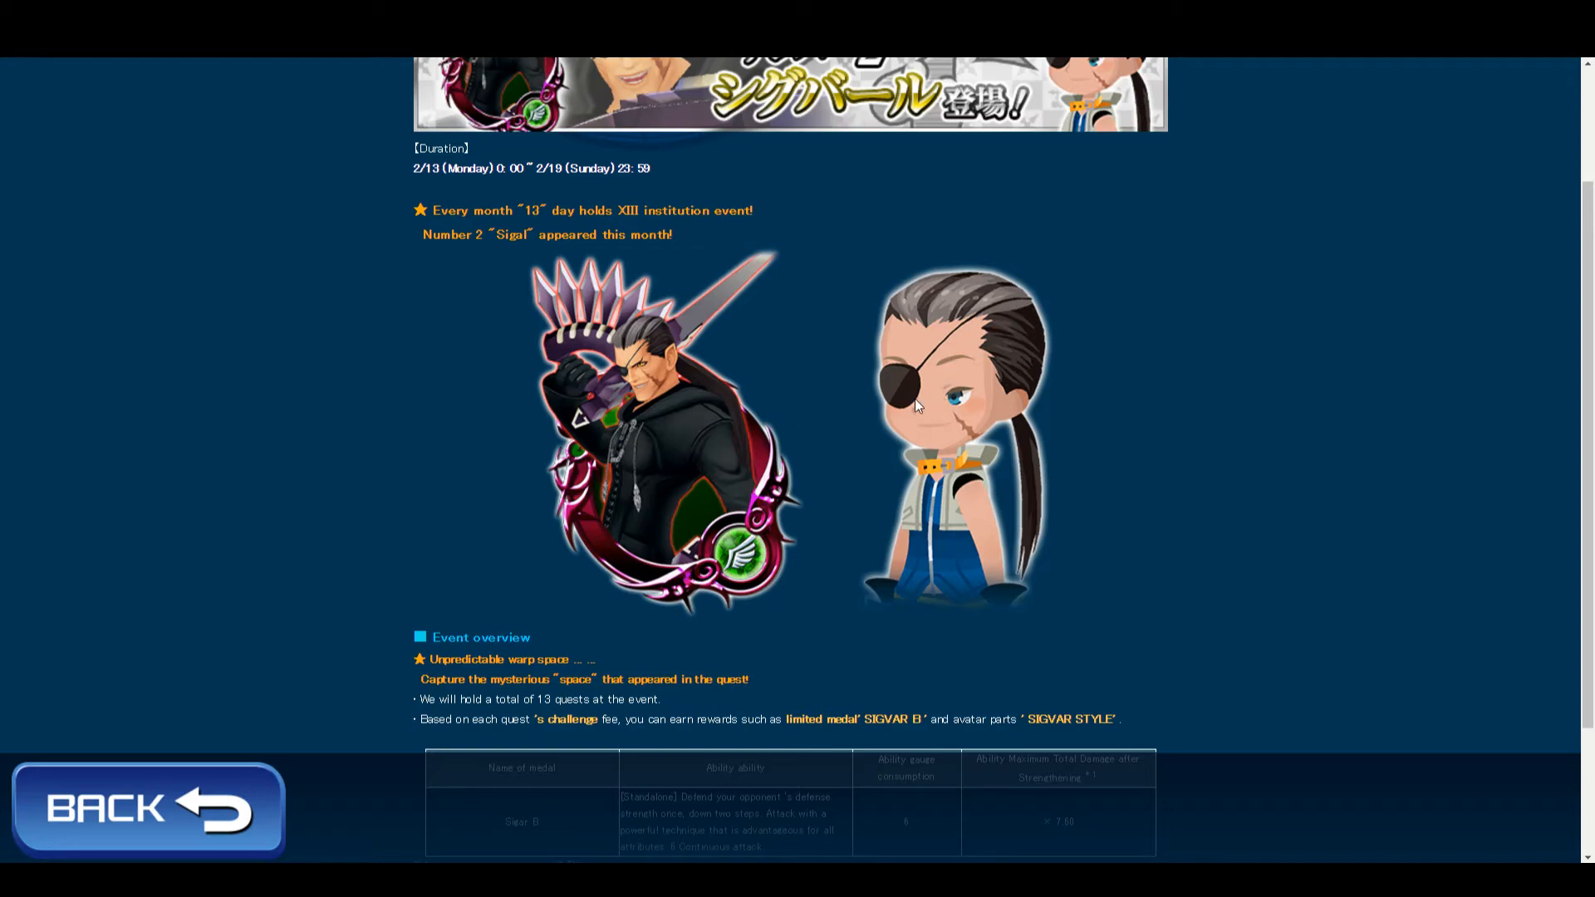
pyautogui.scroll(3)
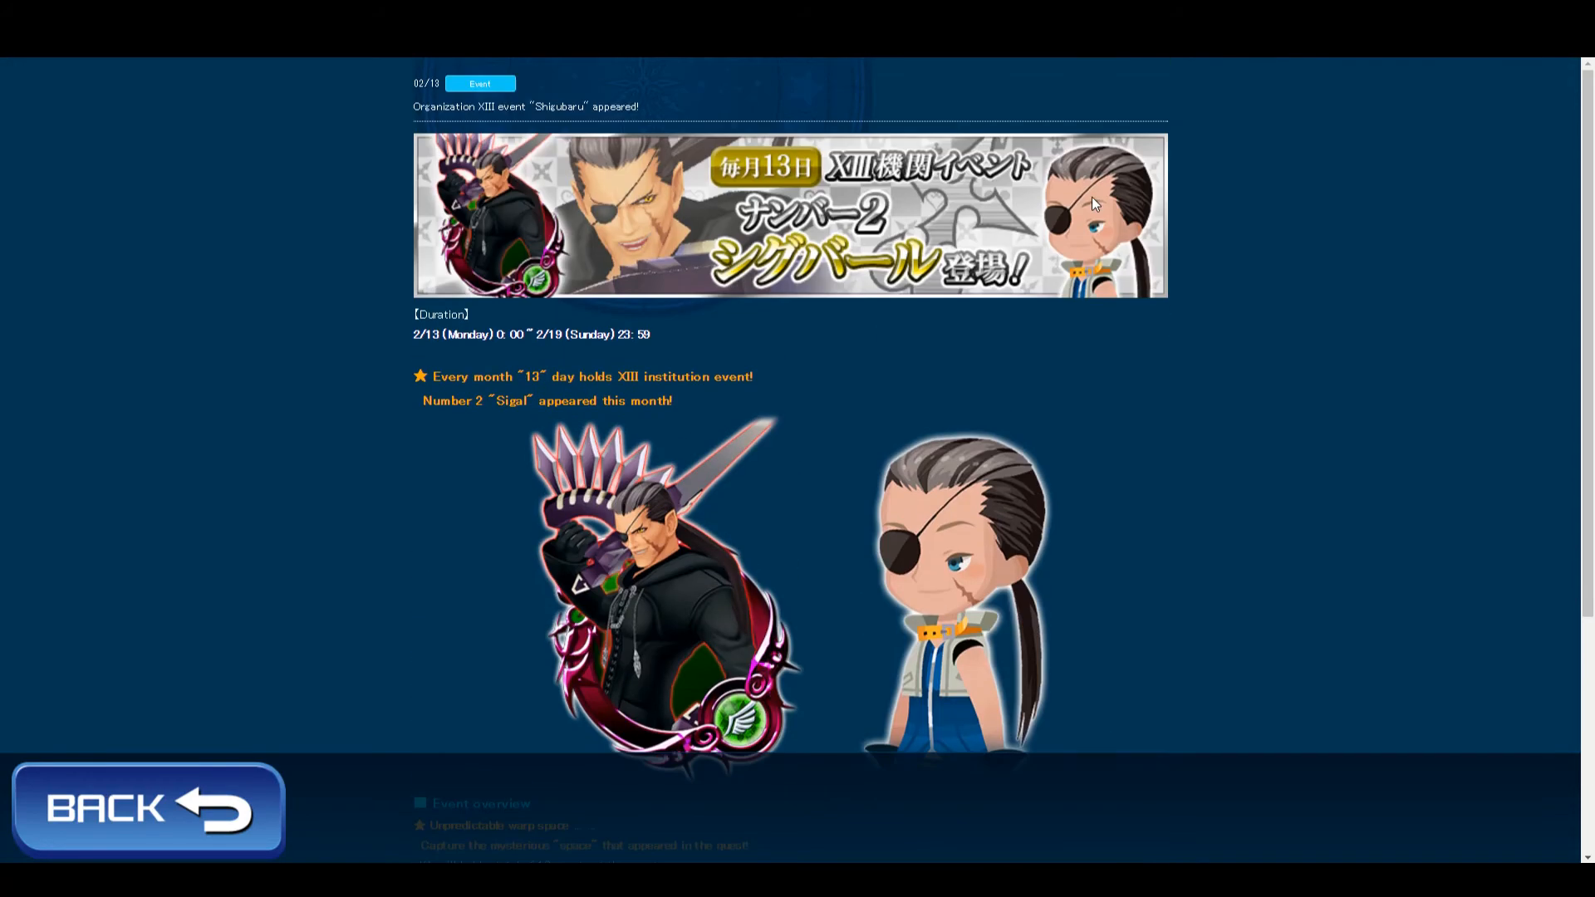
pyautogui.scroll(-3)
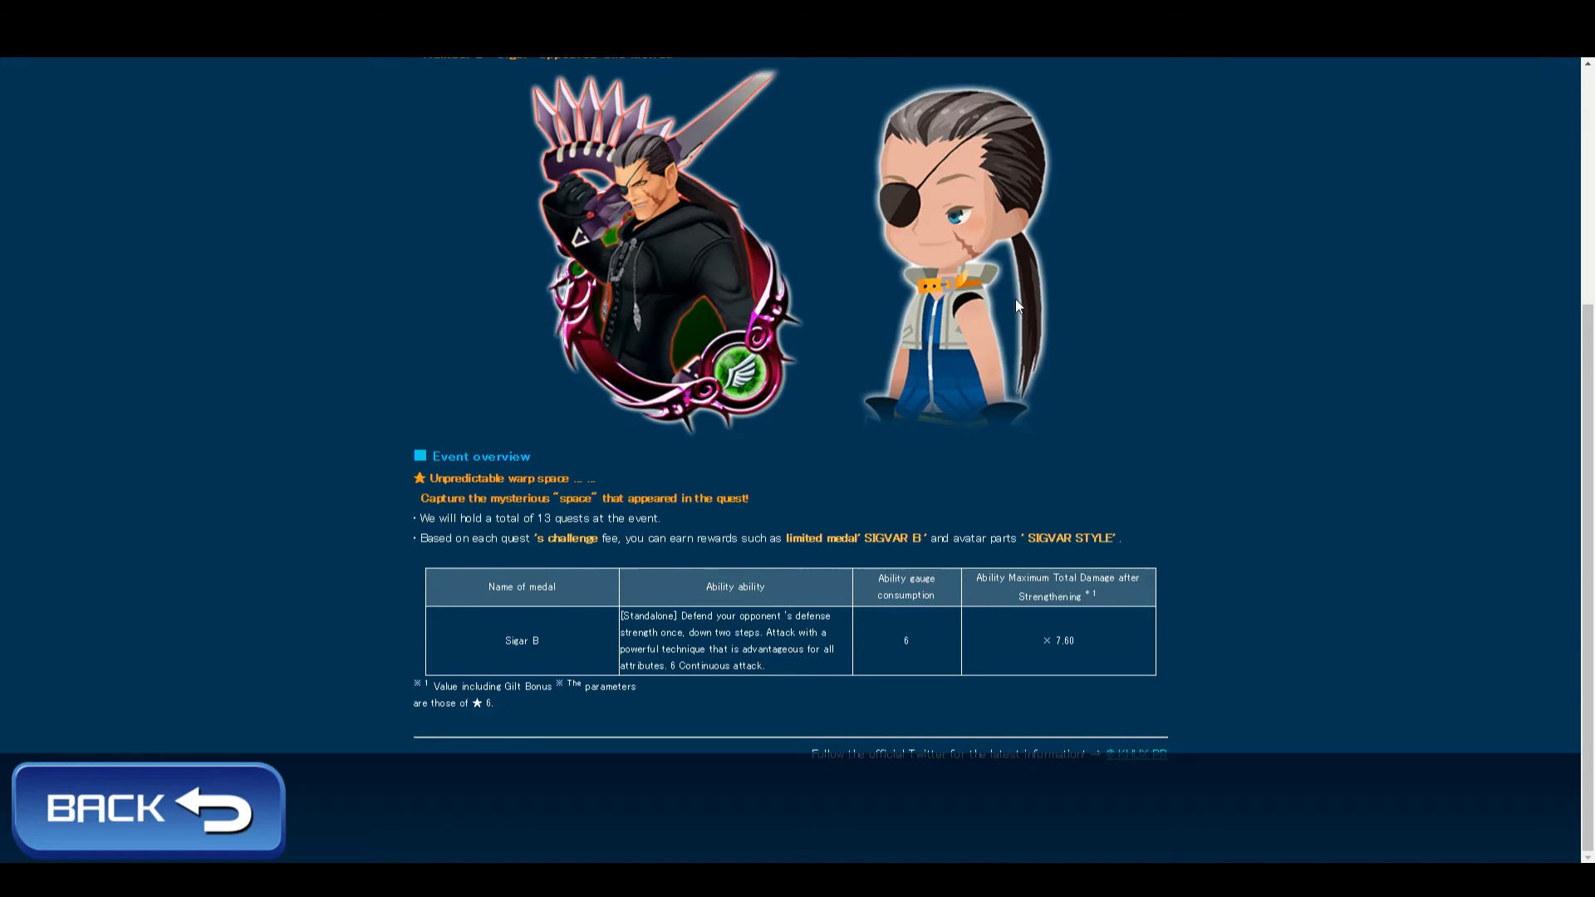
pyautogui.moveTo(964, 337)
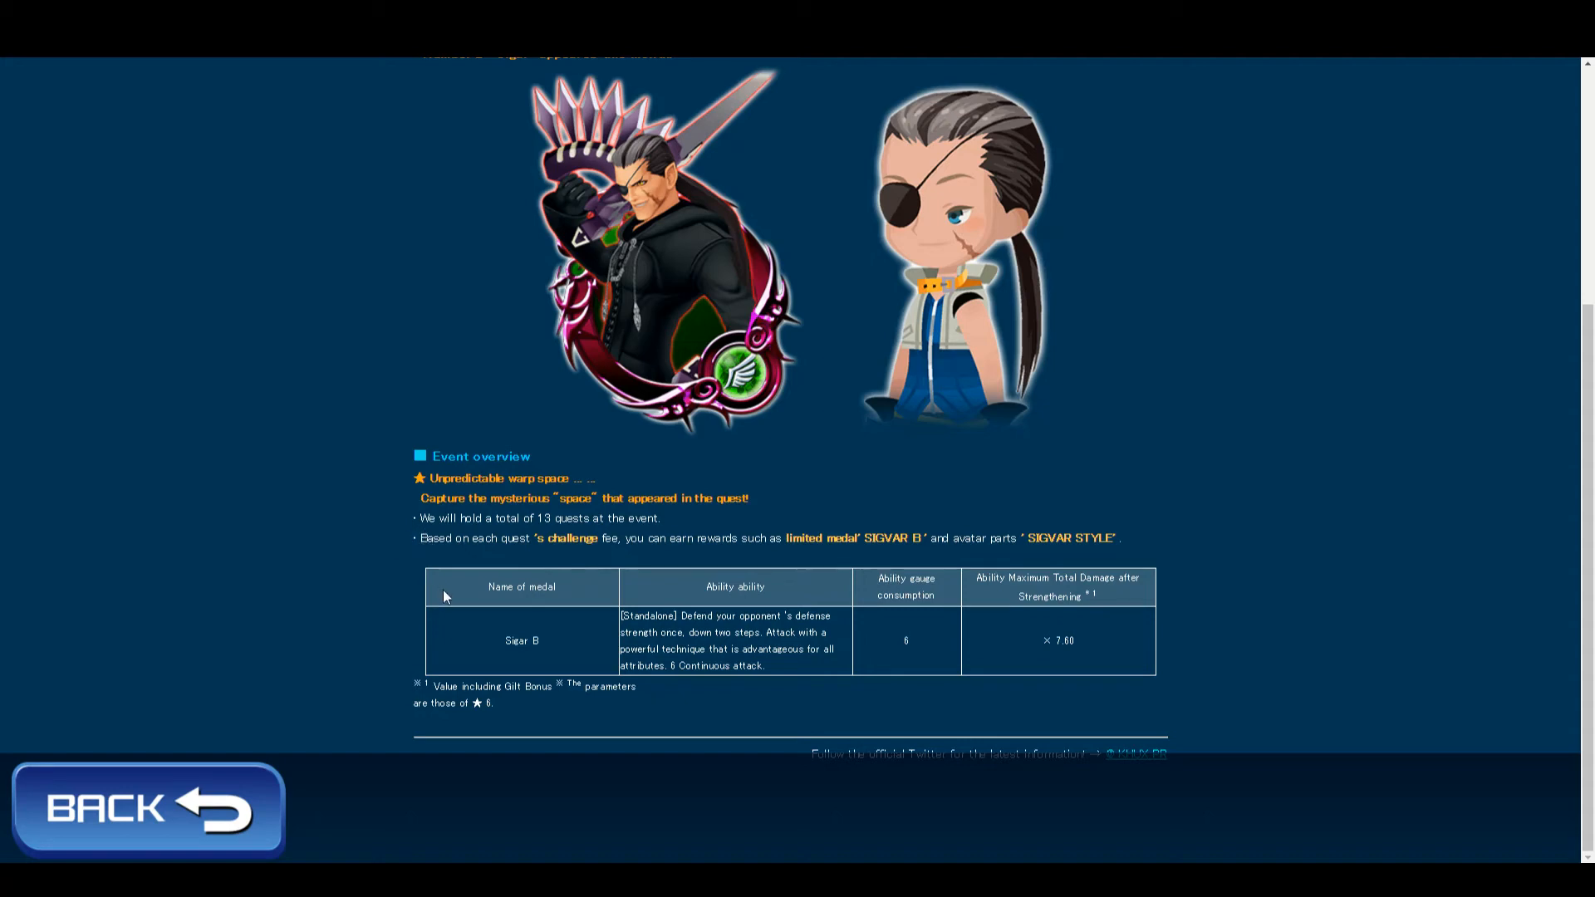
pyautogui.moveTo(581, 654)
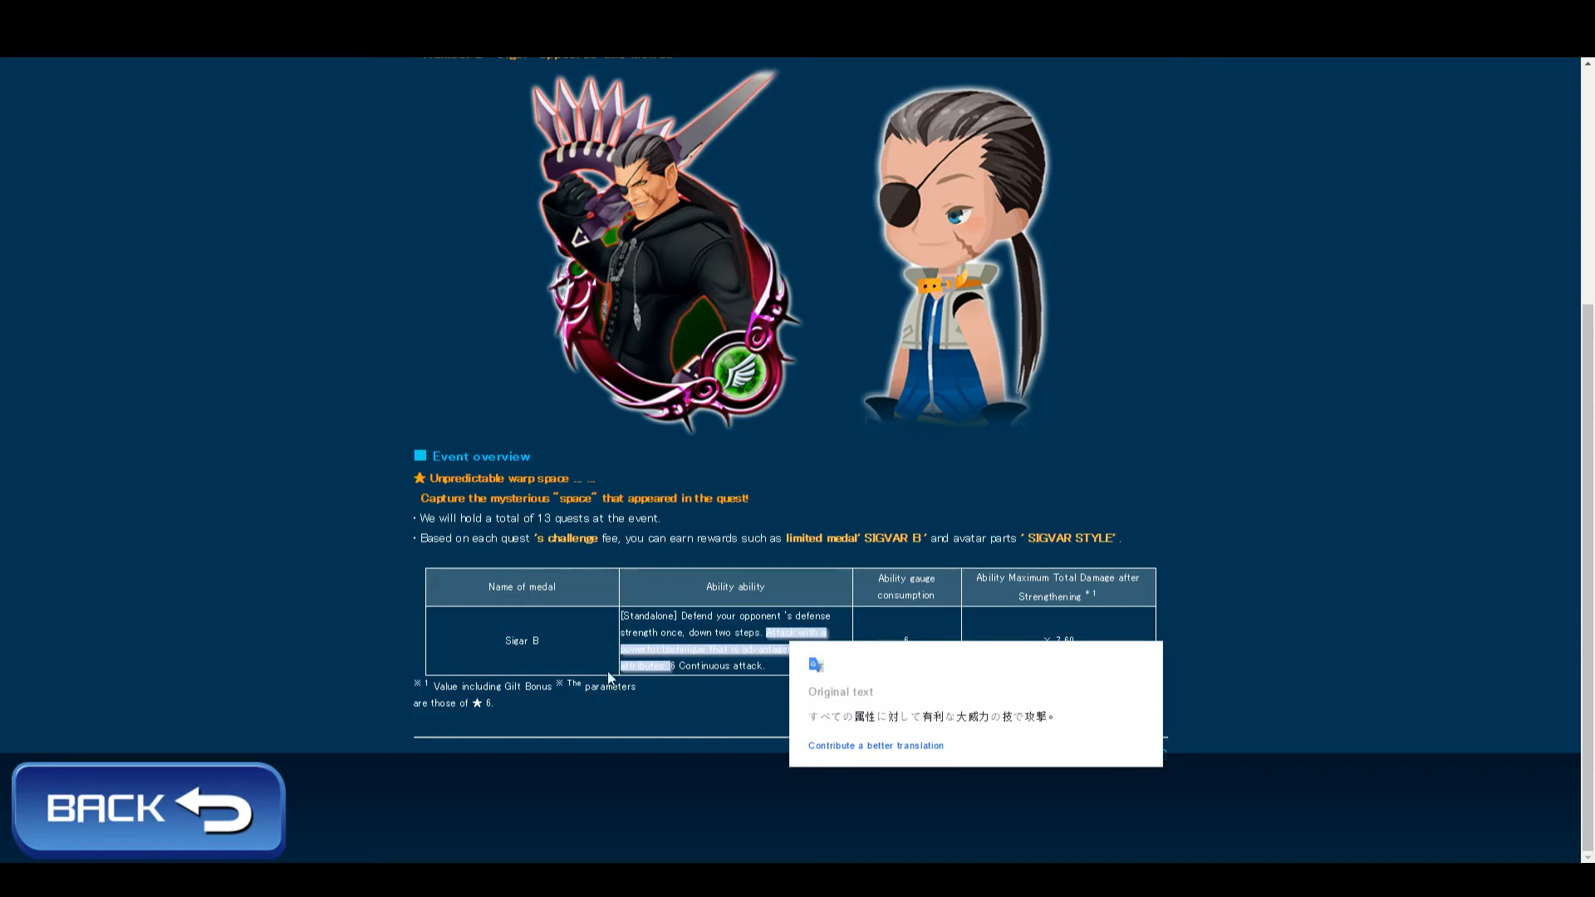
# Step: Dismiss the original-text popup and select the ×7.50 maximum total damage value
pyautogui.click(289, 587)
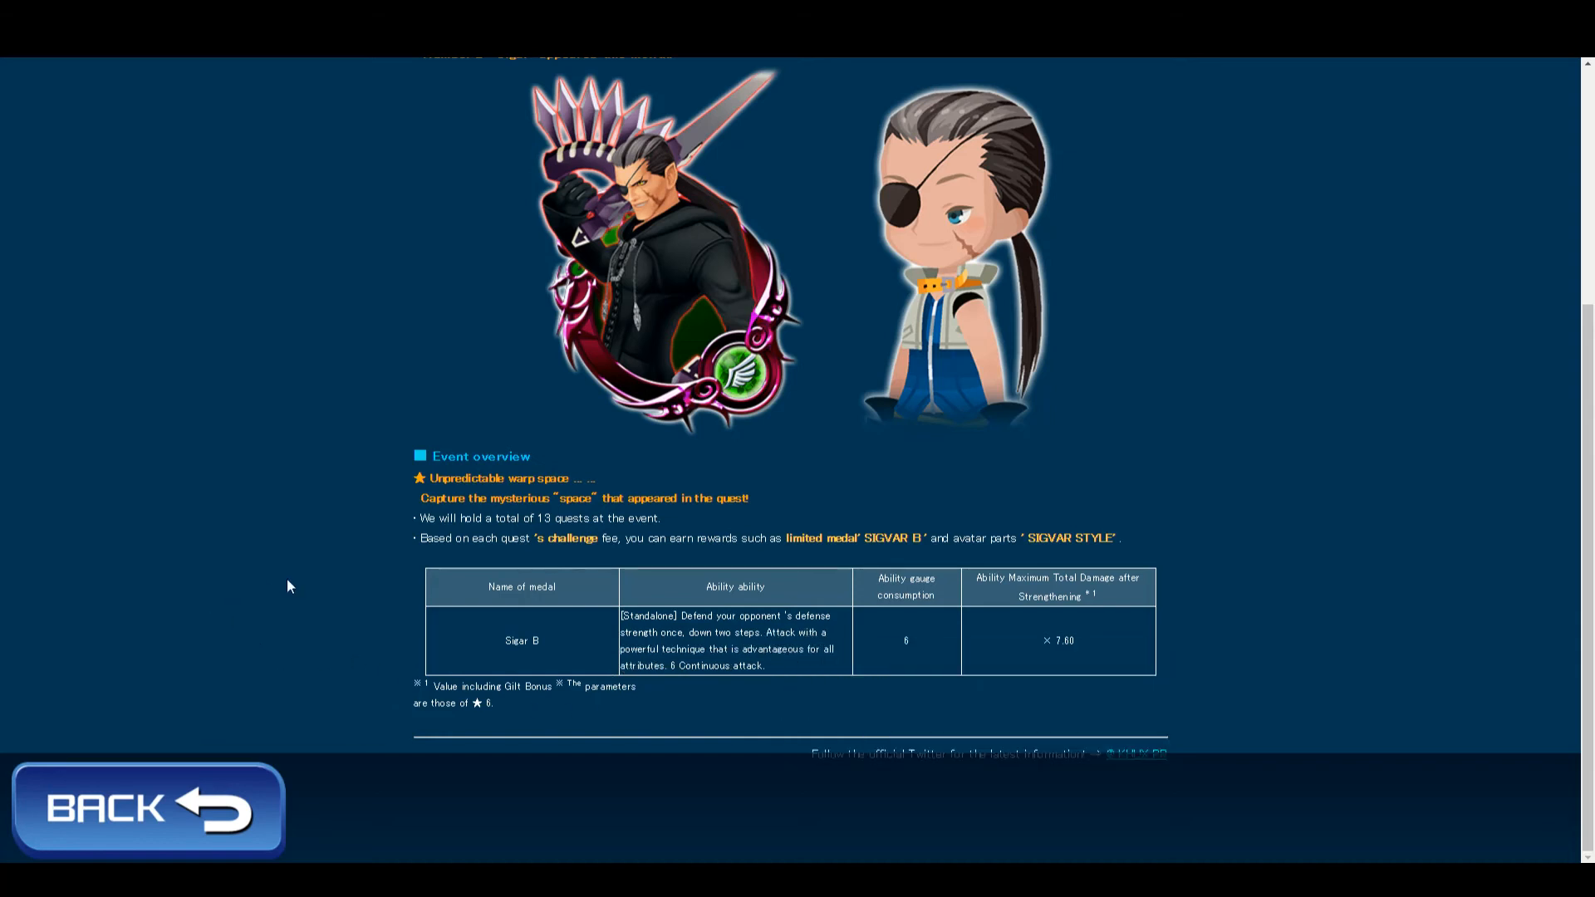
pyautogui.moveTo(309, 583)
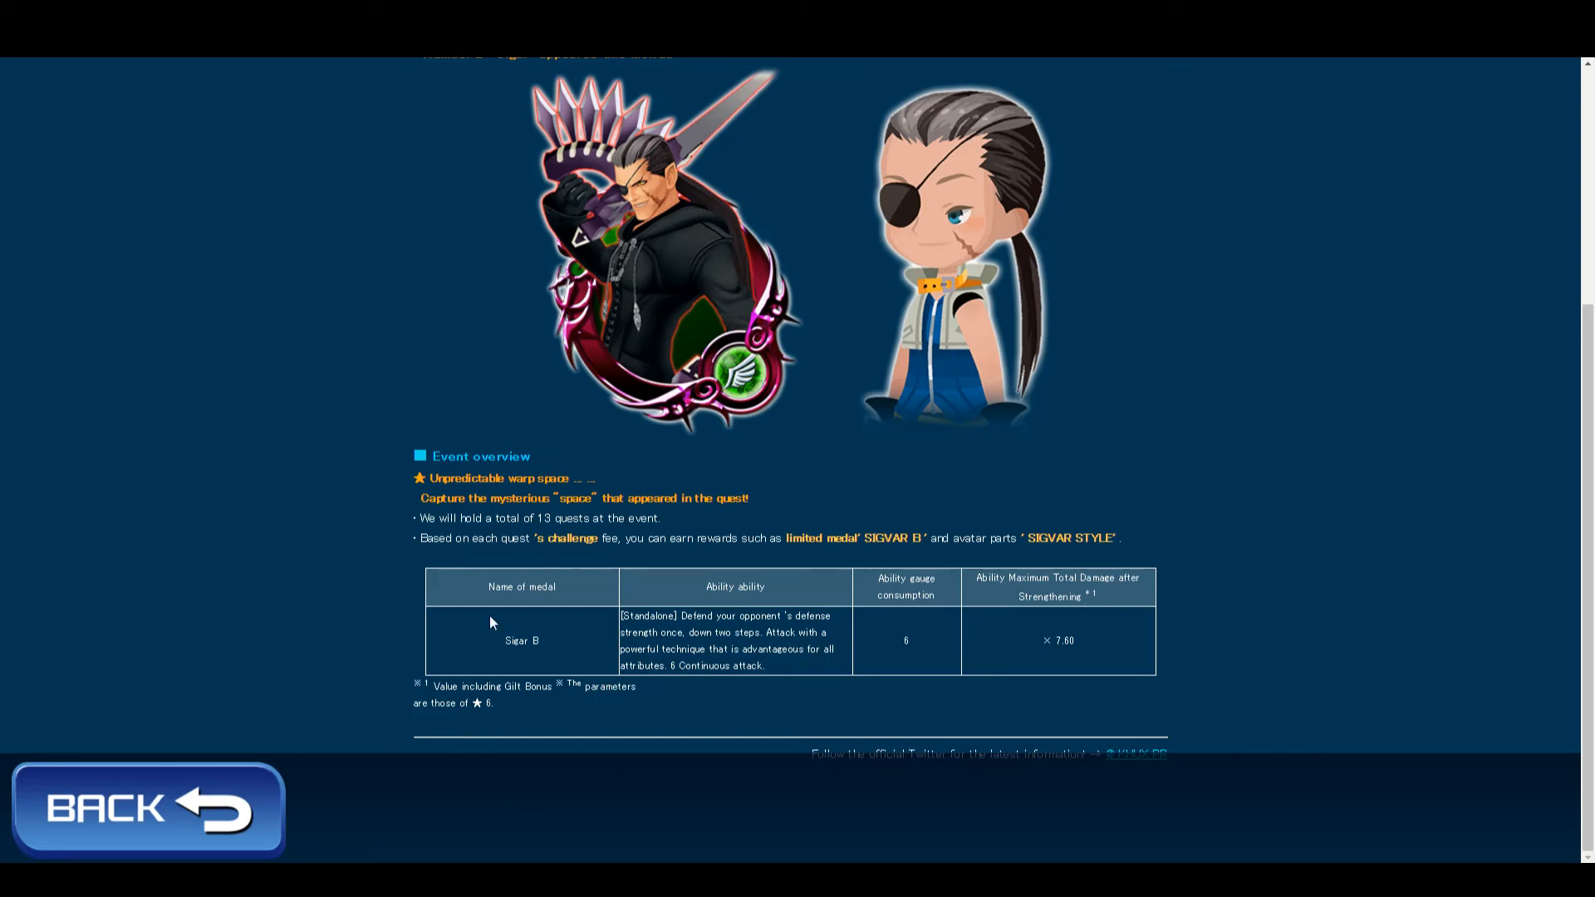
pyautogui.moveTo(794, 314)
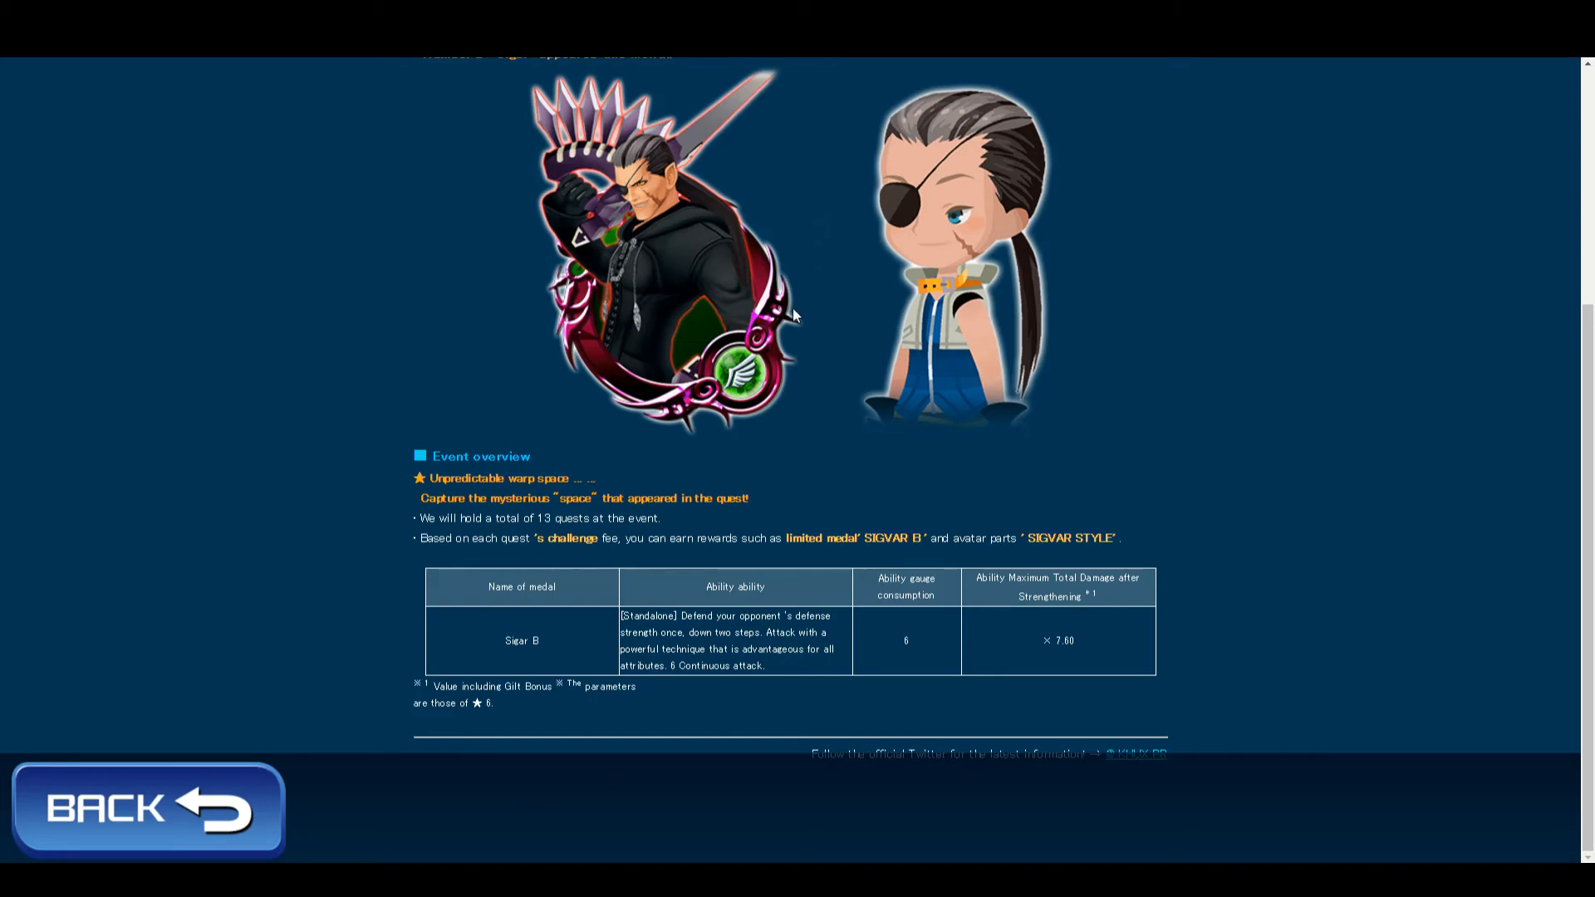
pyautogui.moveTo(634, 377)
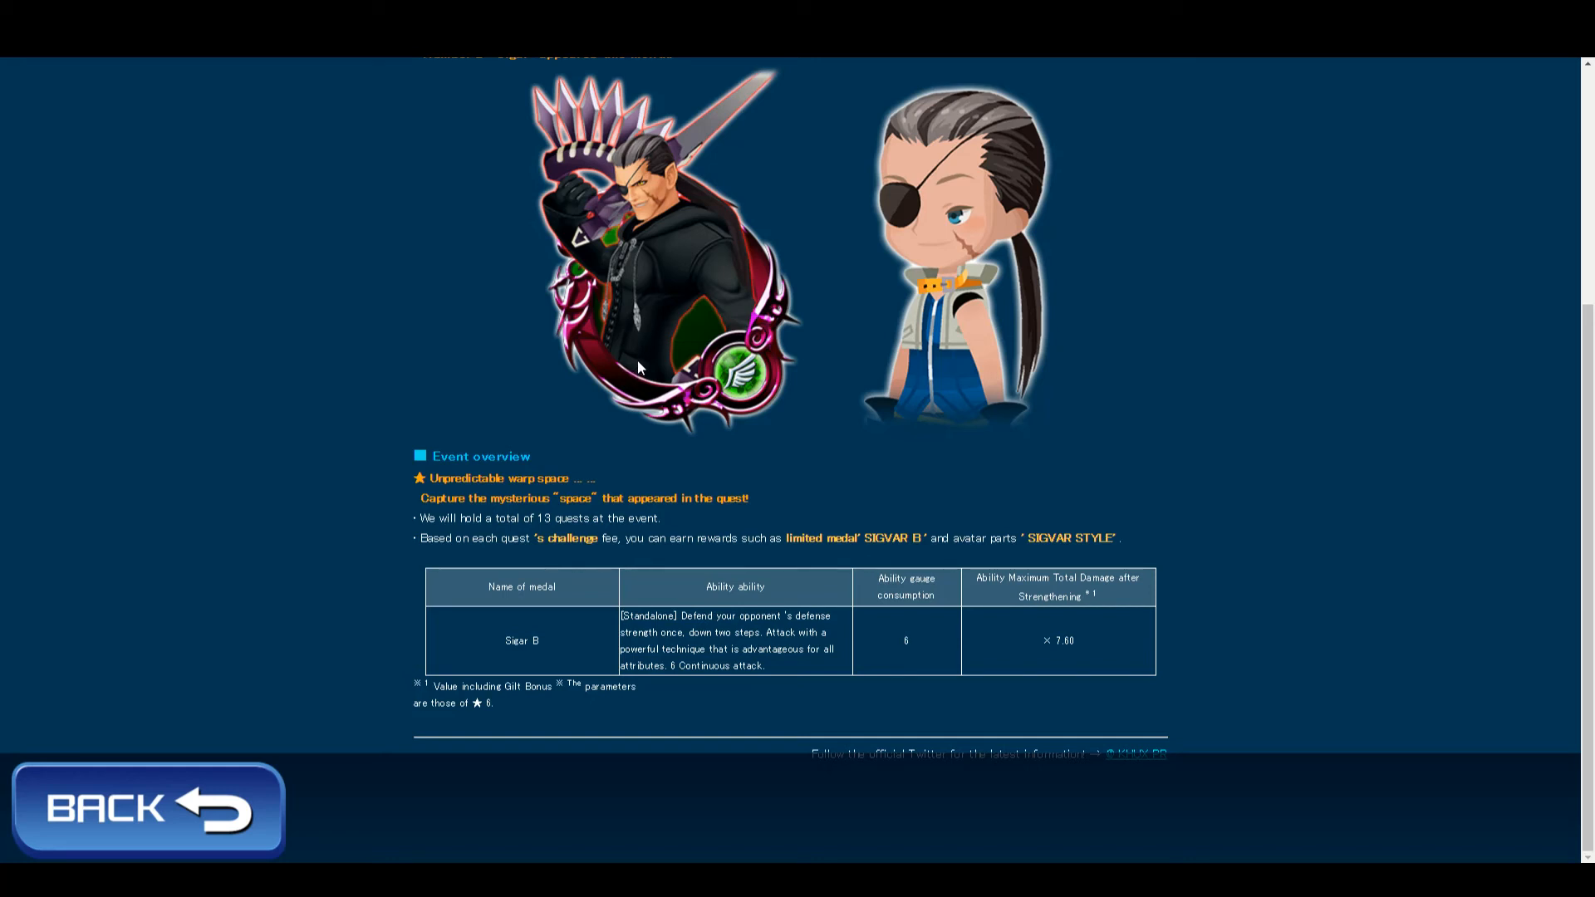
pyautogui.moveTo(803, 565)
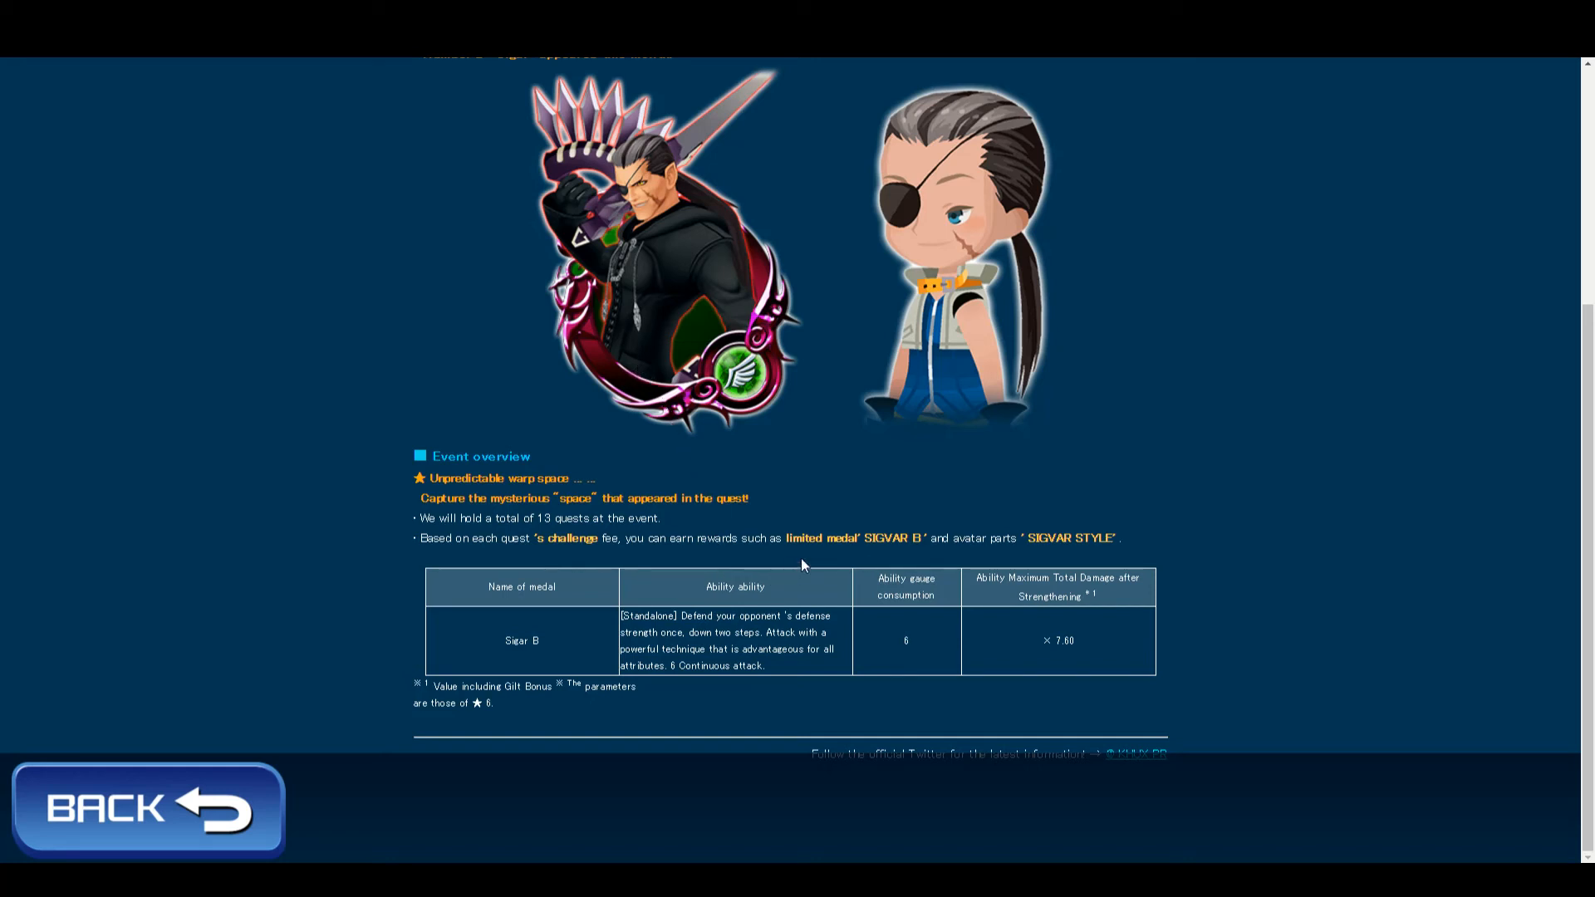
pyautogui.moveTo(696, 240)
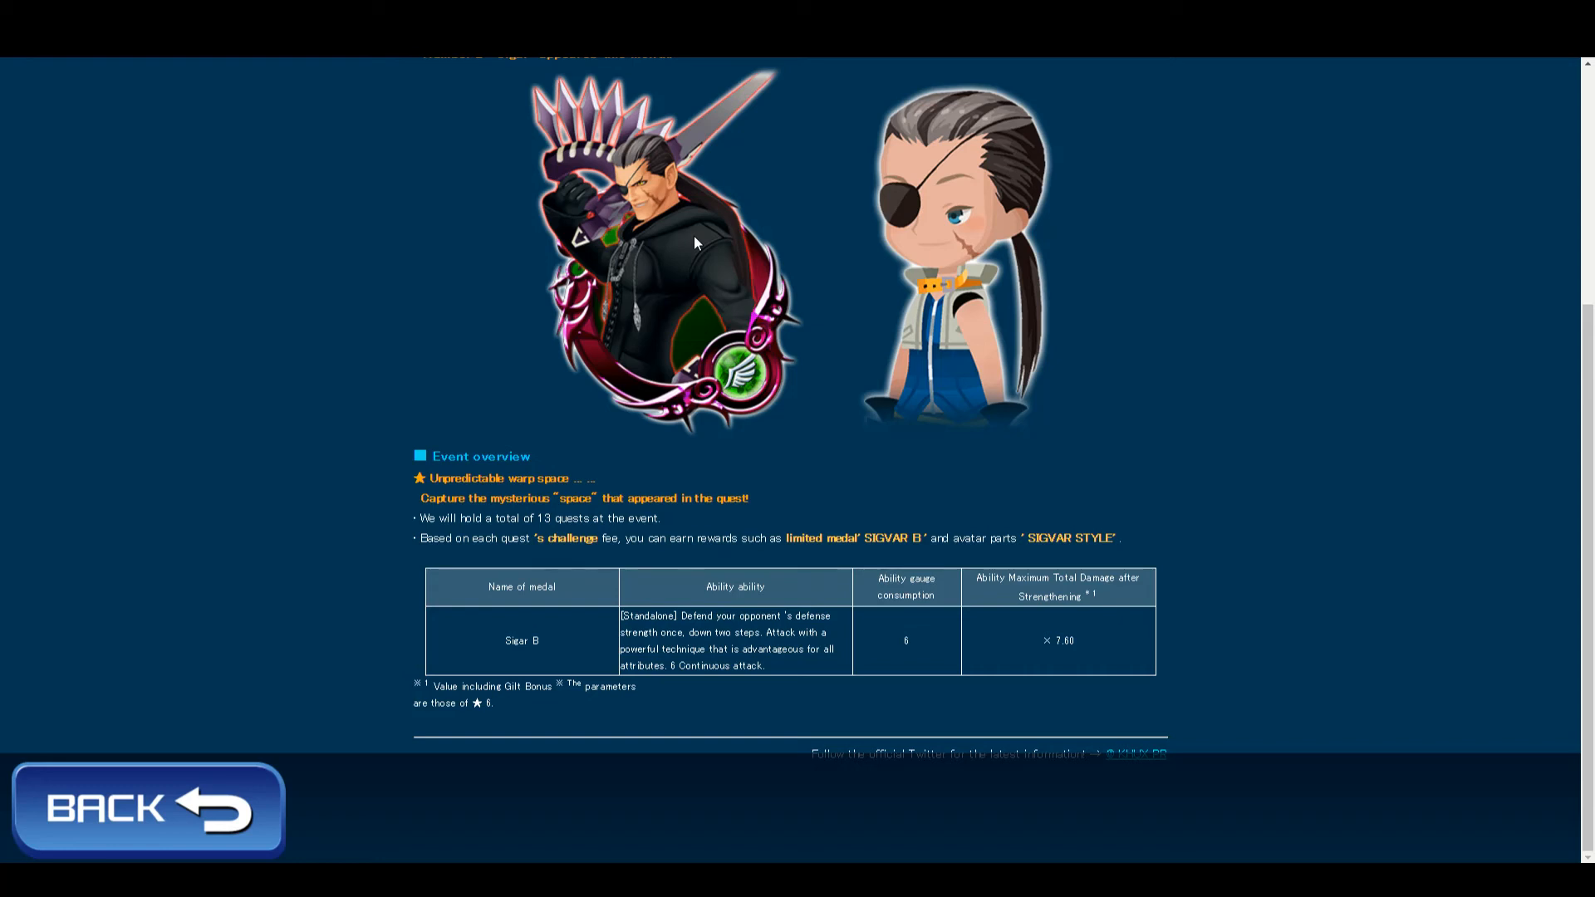
pyautogui.moveTo(723, 754)
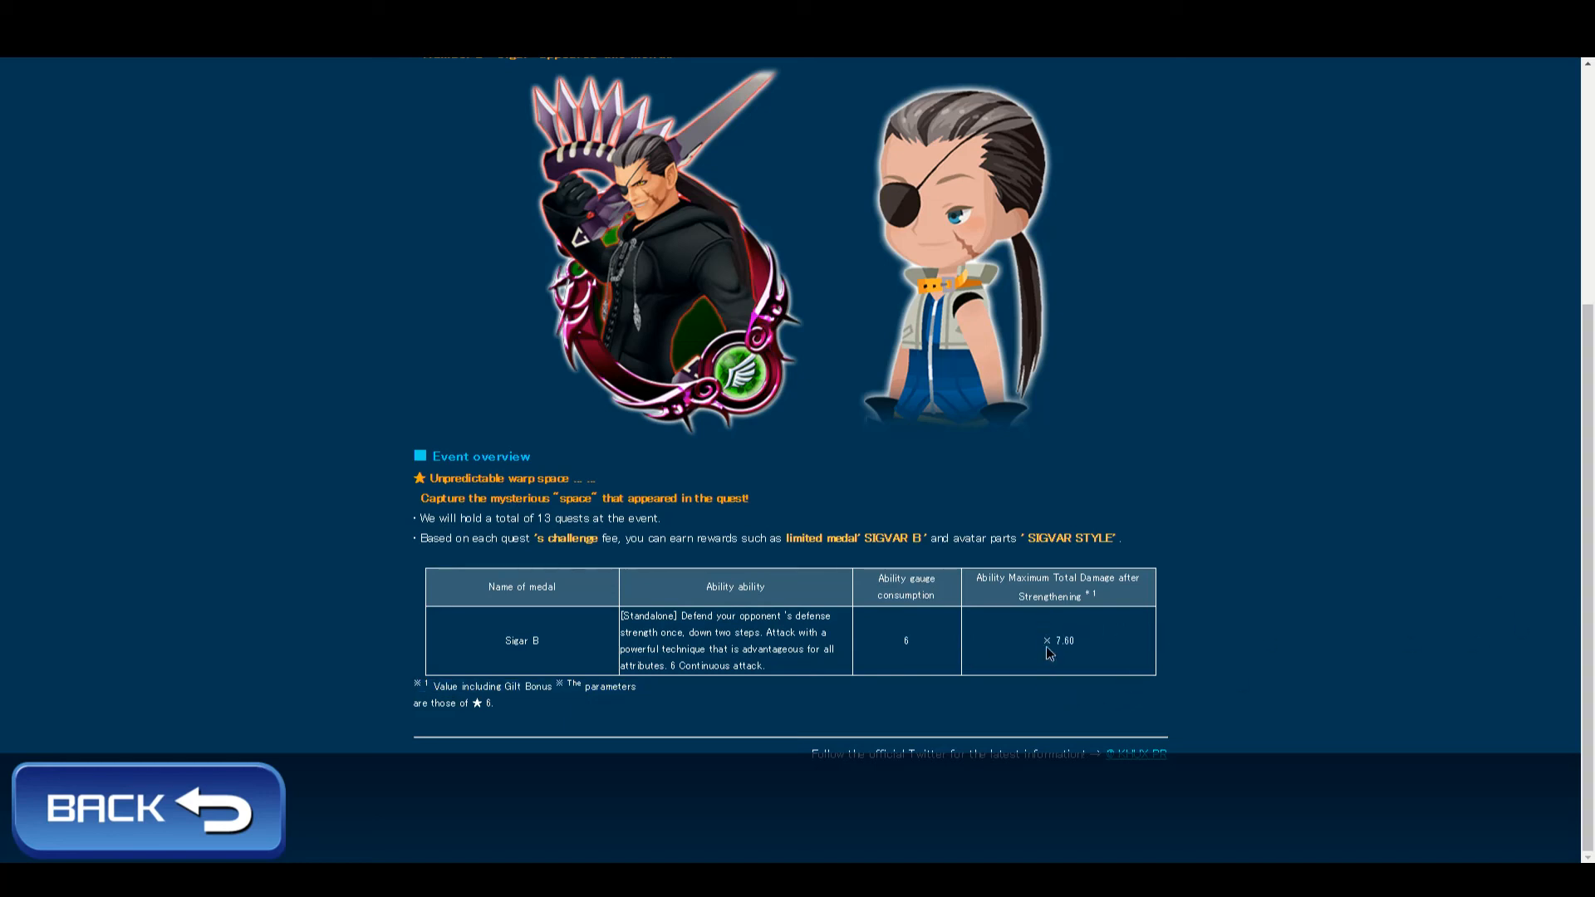
pyautogui.doubleClick(1058, 641)
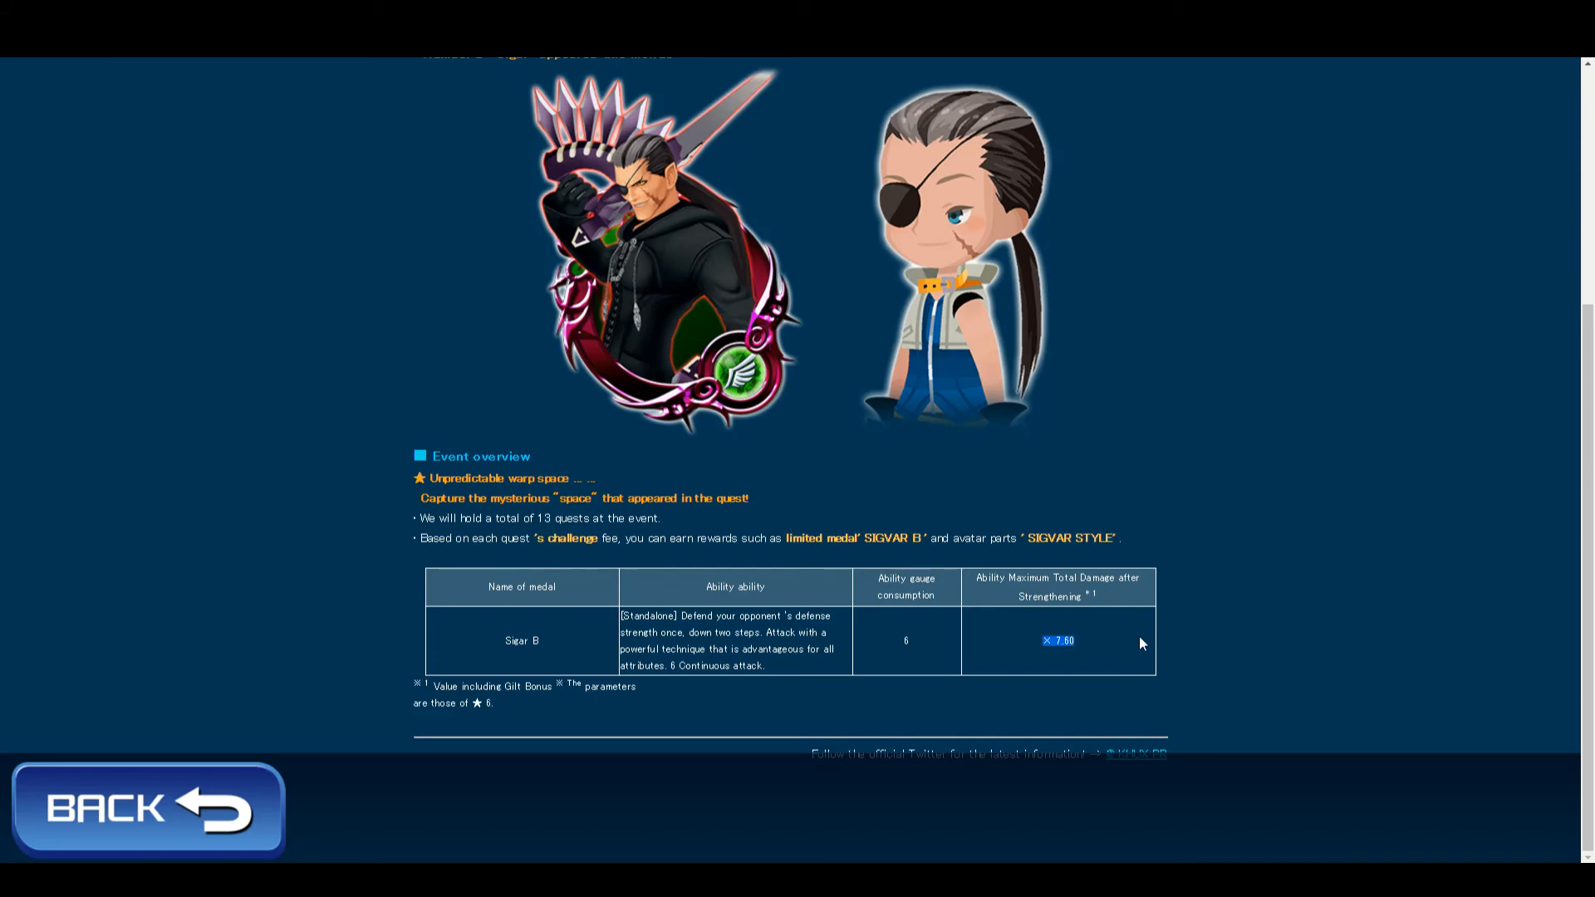
pyautogui.moveTo(1256, 613)
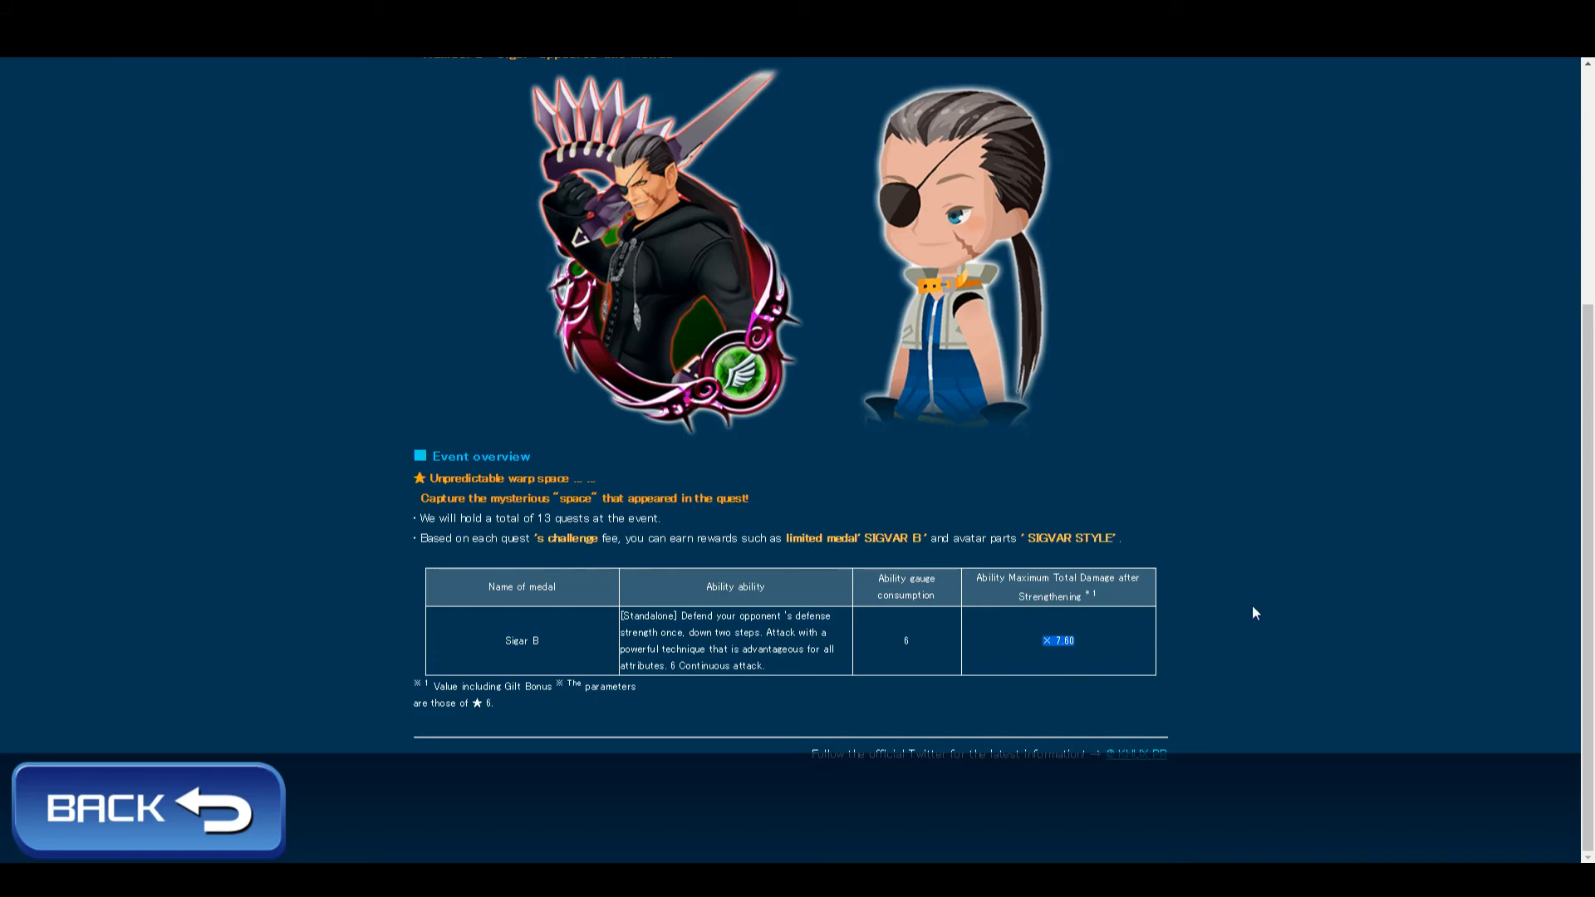
# Step: Return to the translated news list headed by the Organization XIII "Shigubaru" event
pyautogui.click(148, 809)
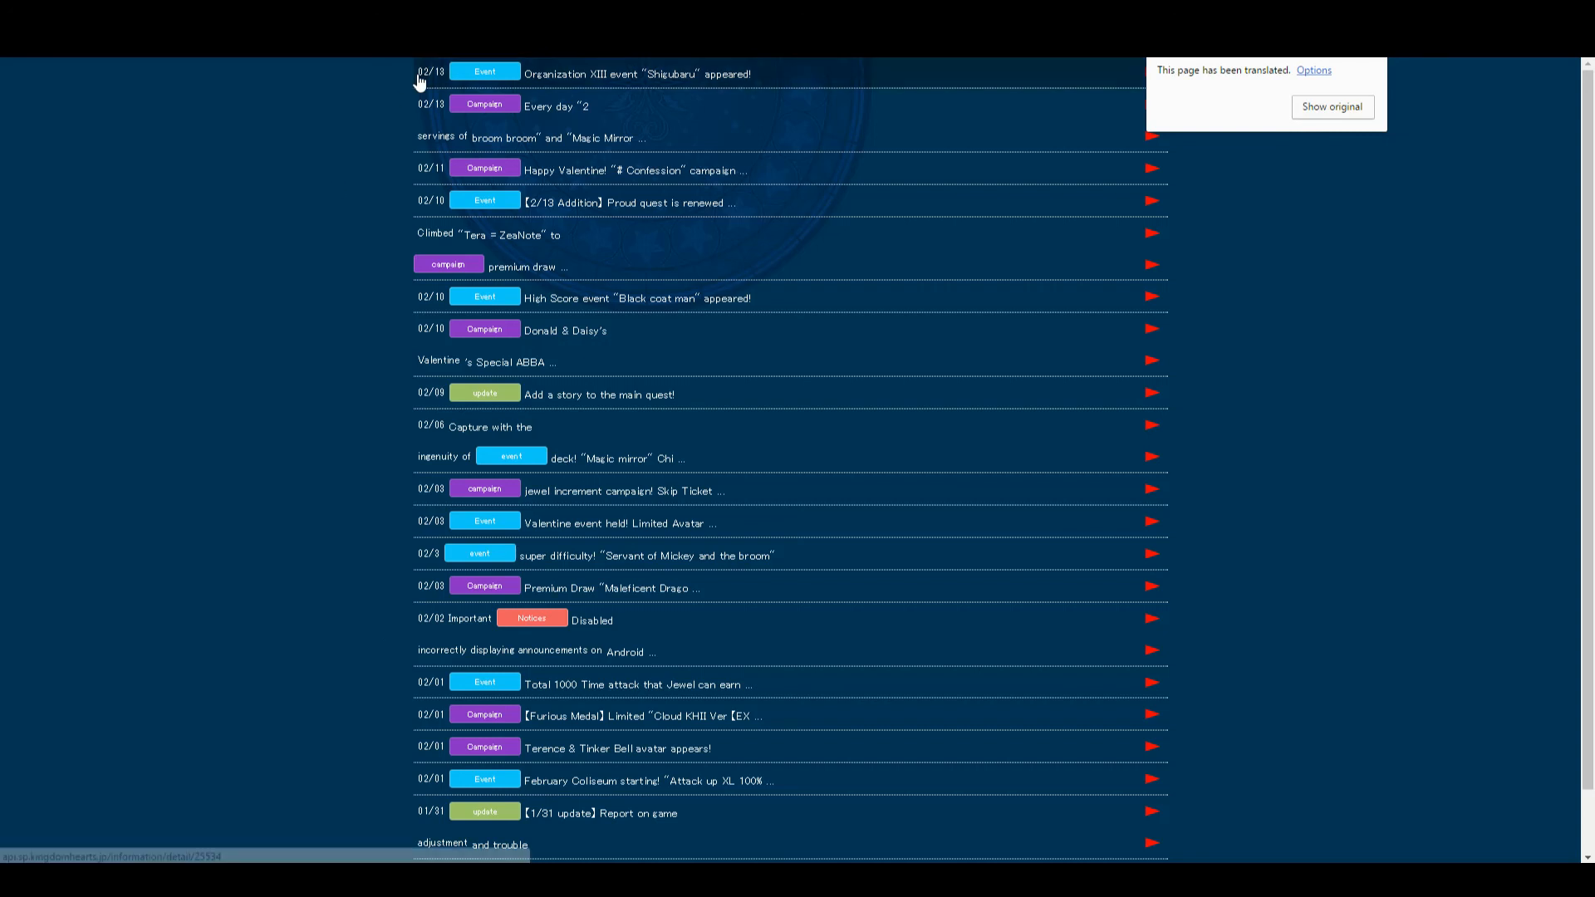
pyautogui.moveTo(944, 286)
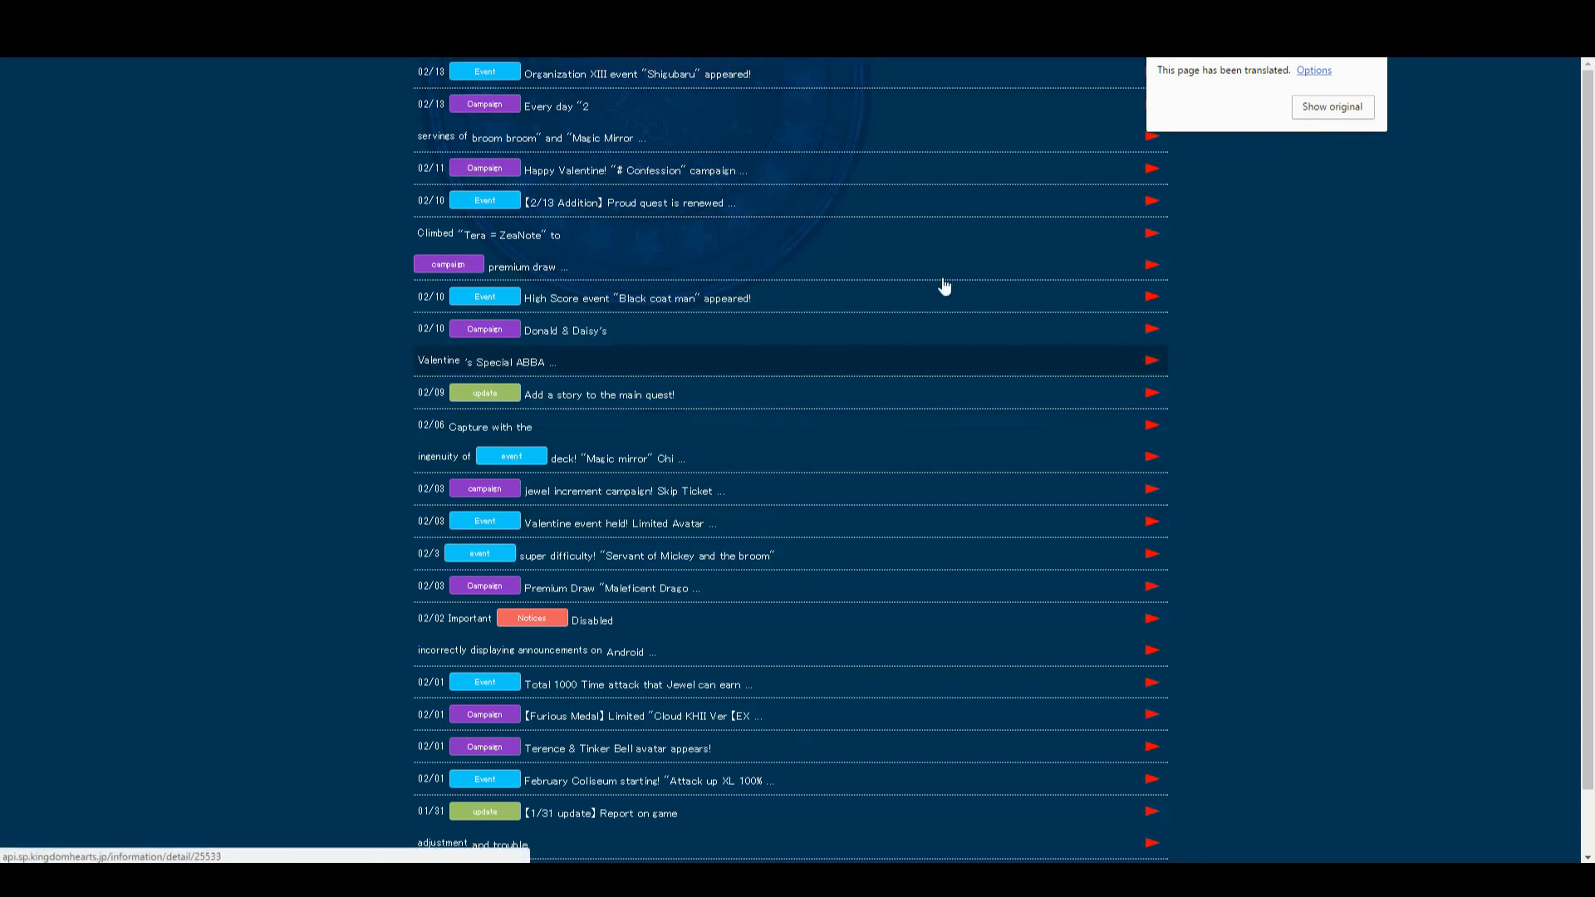